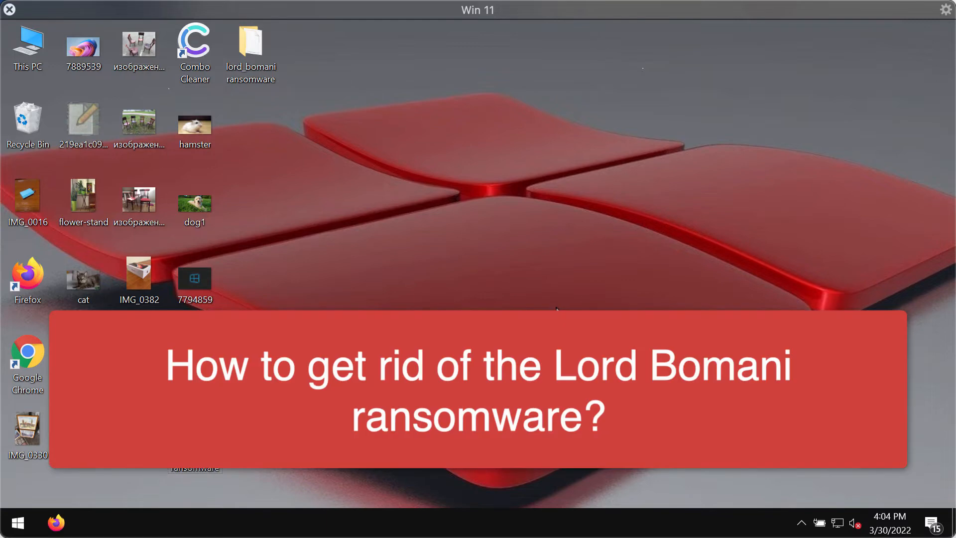
pyautogui.moveTo(305, 221)
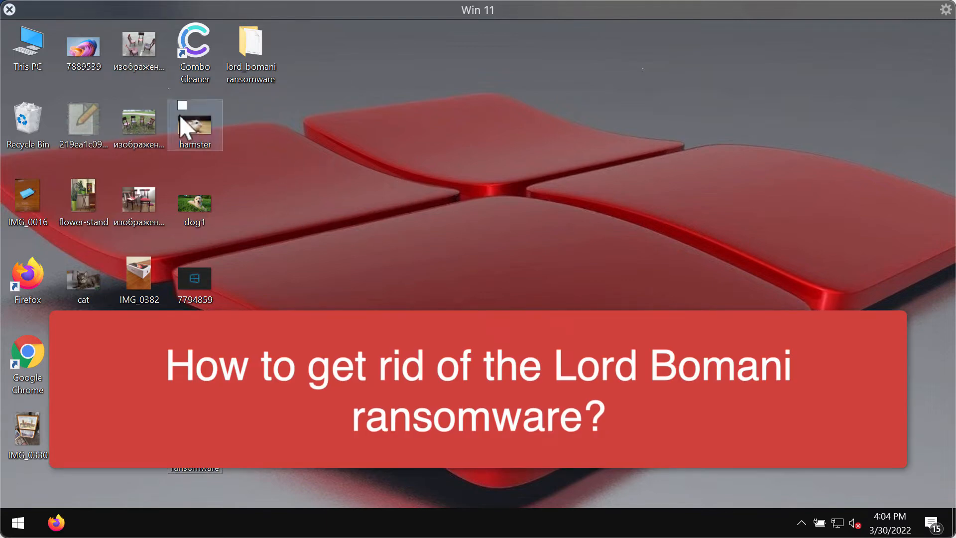
# - Preview the hamster picture and another desktop photo, closing the viewer each time
pyautogui.doubleClick(194, 124)
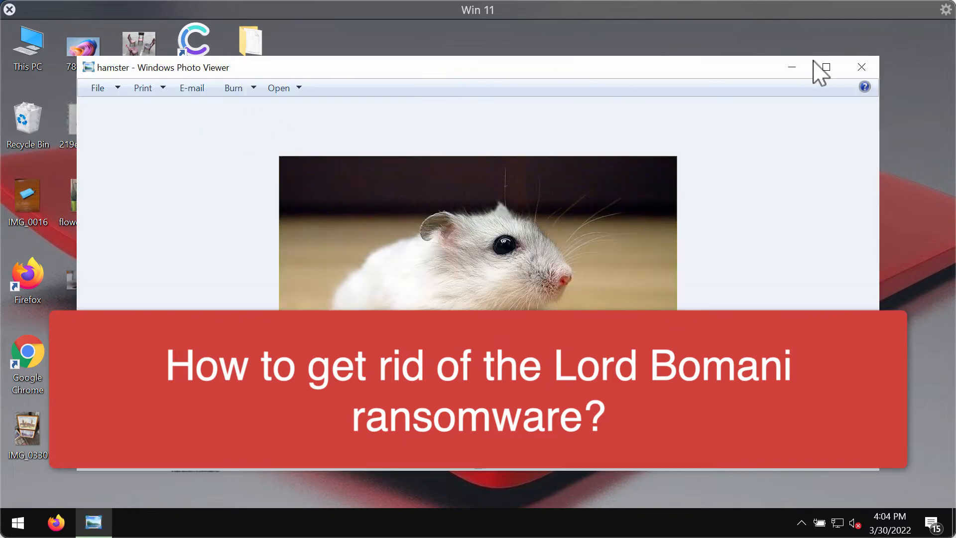
pyautogui.click(860, 67)
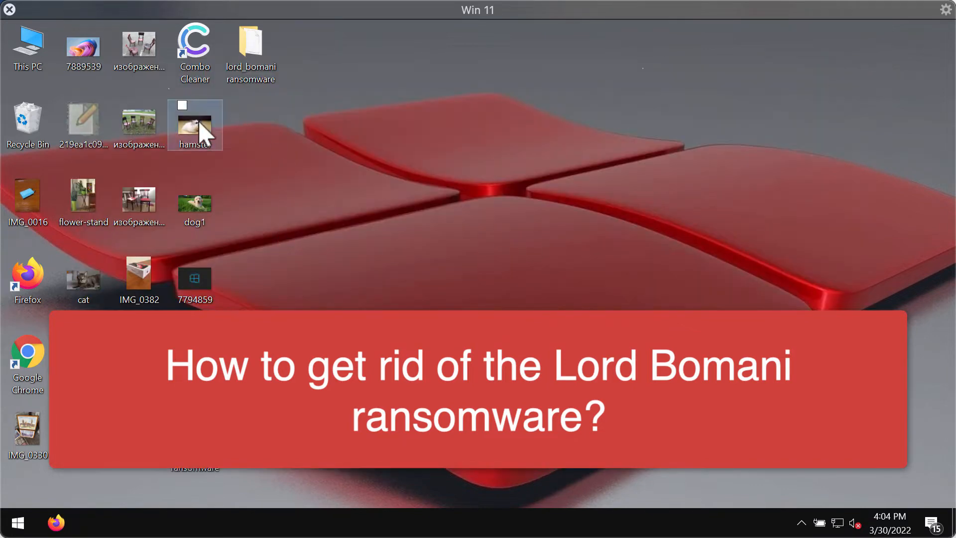
pyautogui.doubleClick(194, 125)
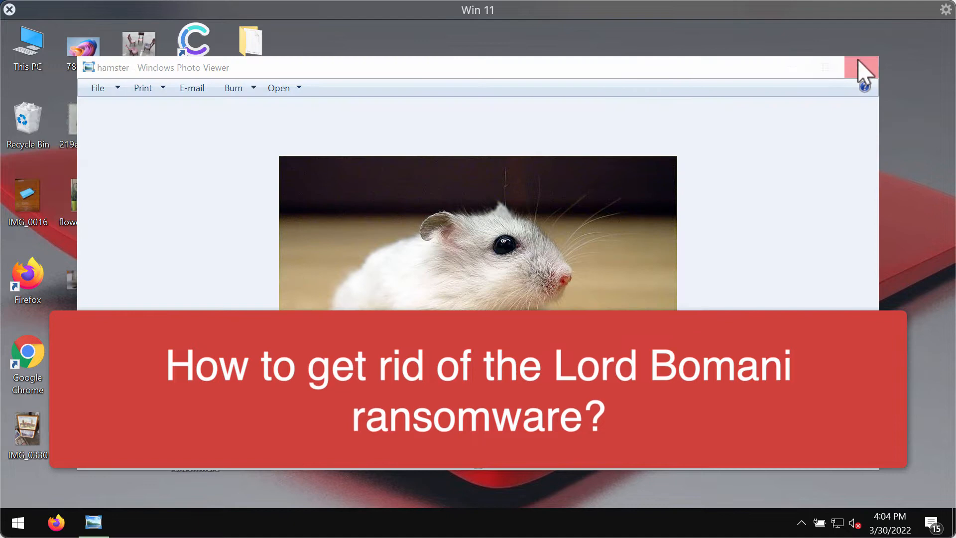
pyautogui.click(862, 67)
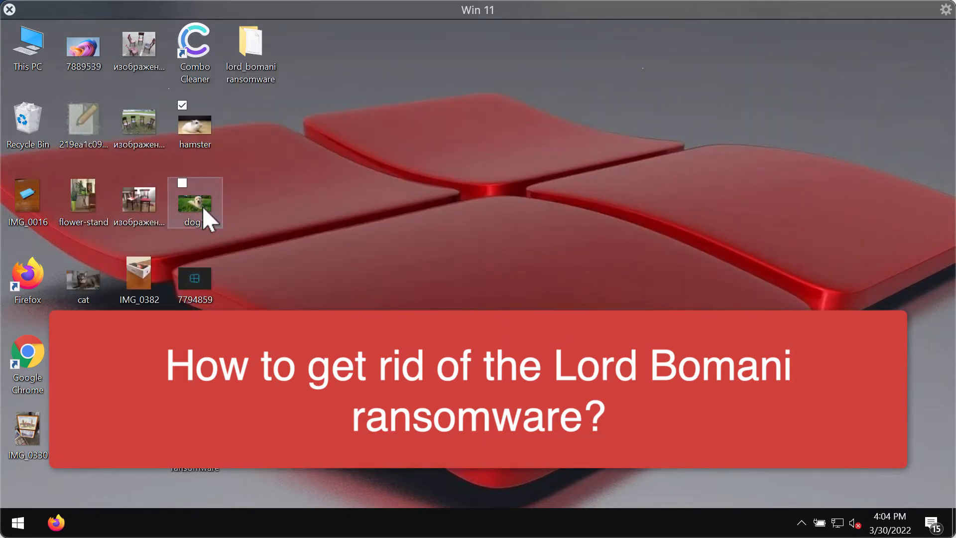
pyautogui.doubleClick(194, 203)
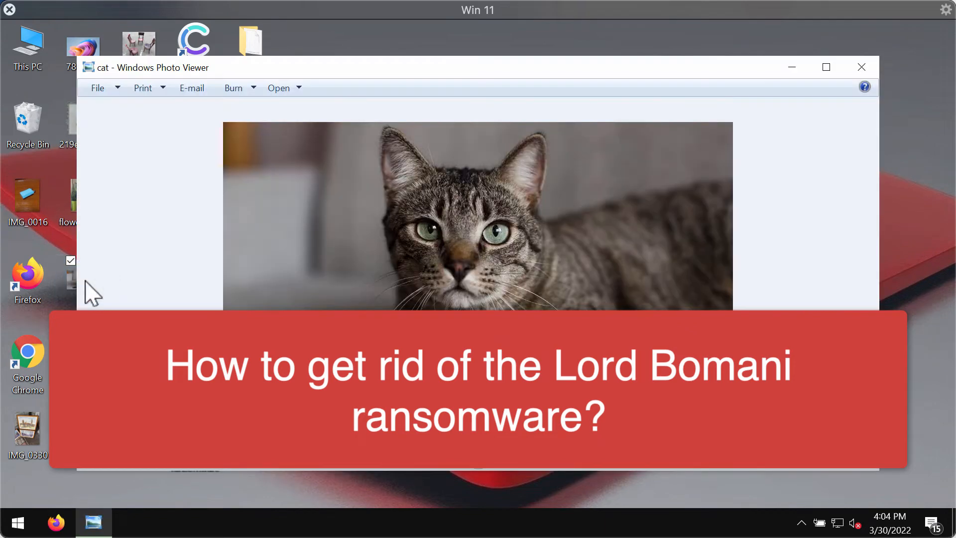
pyautogui.click(861, 66)
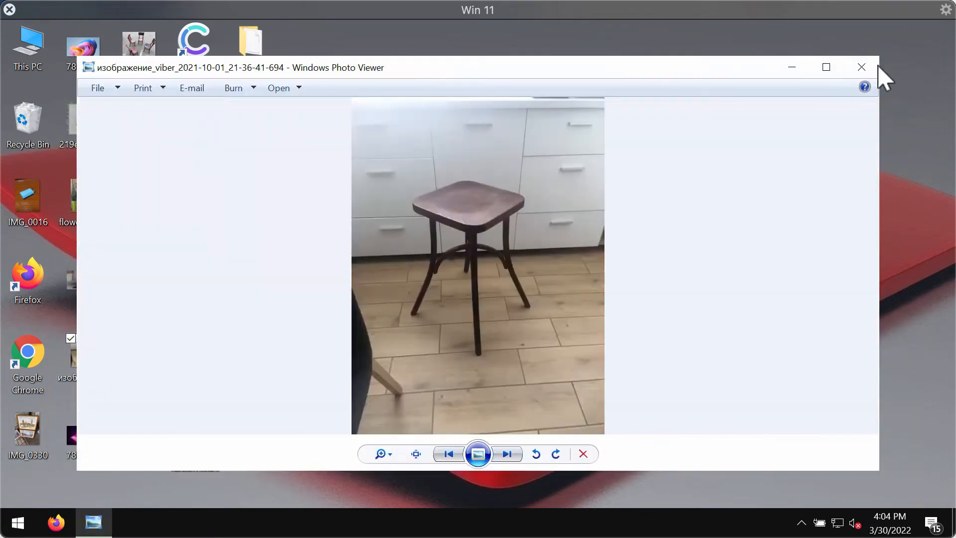
pyautogui.click(862, 67)
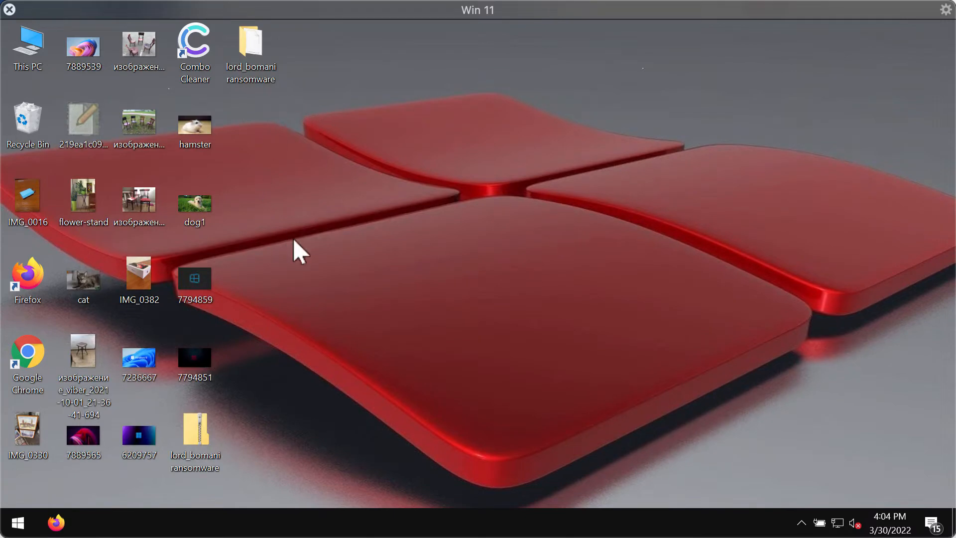
# - Run the lord_bomani ransomware application from its folder and close the Explorer window
pyautogui.doubleClick(250, 40)
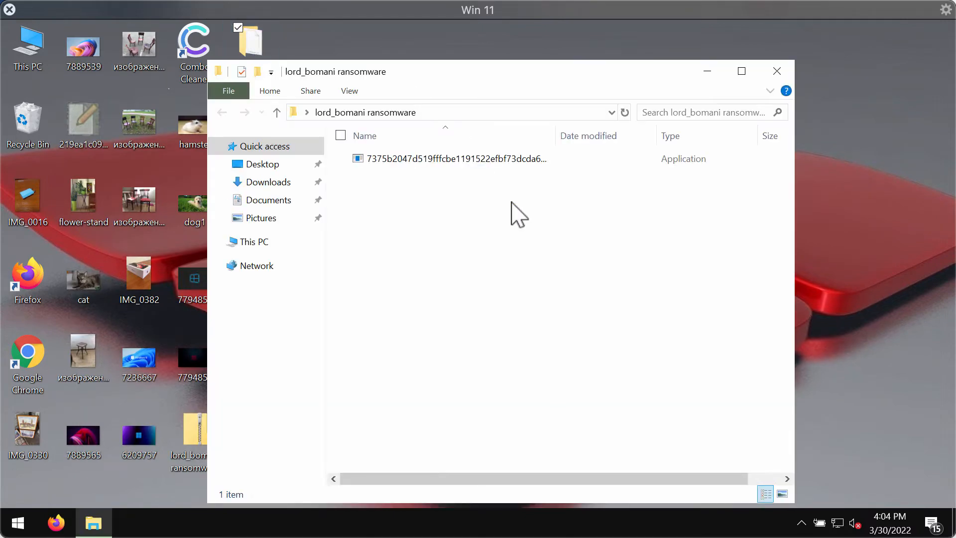
pyautogui.click(456, 158)
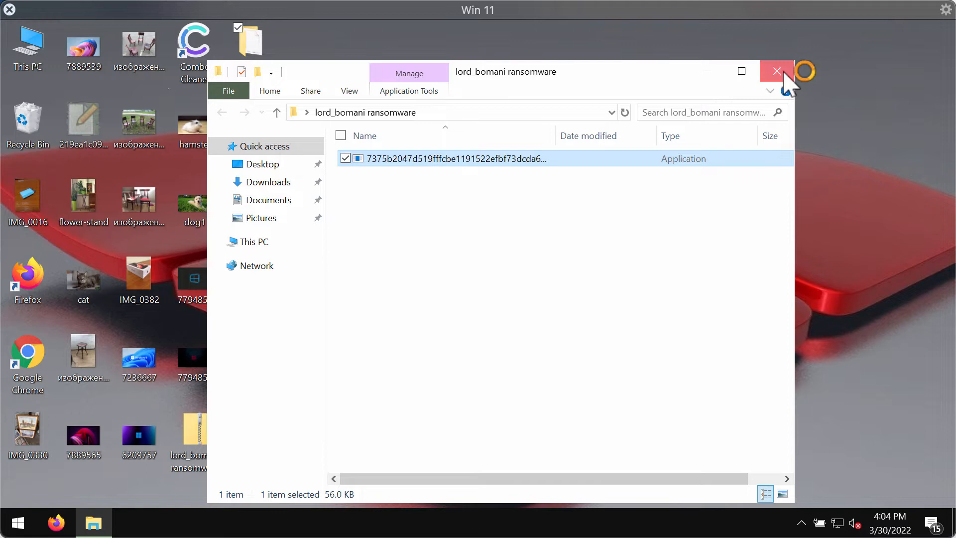
pyautogui.click(775, 72)
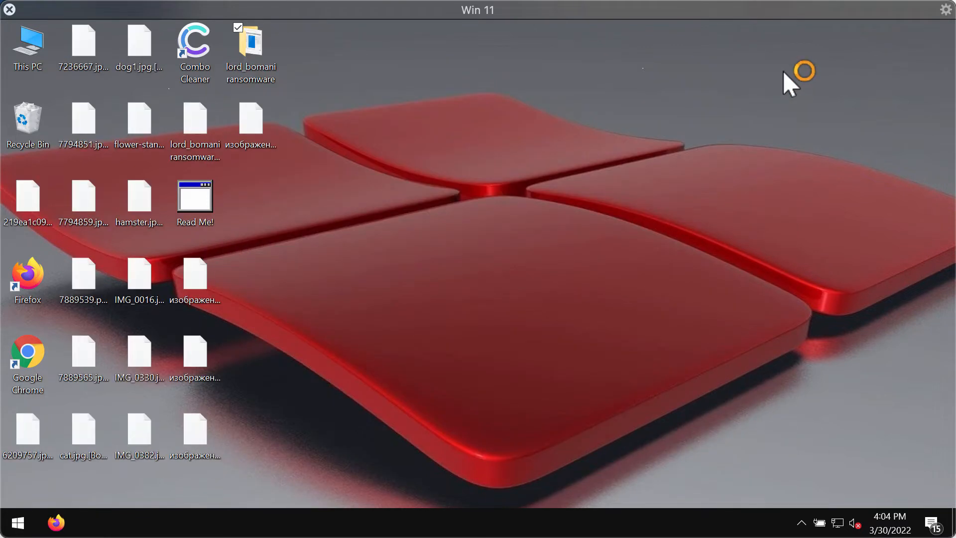
pyautogui.moveTo(357, 180)
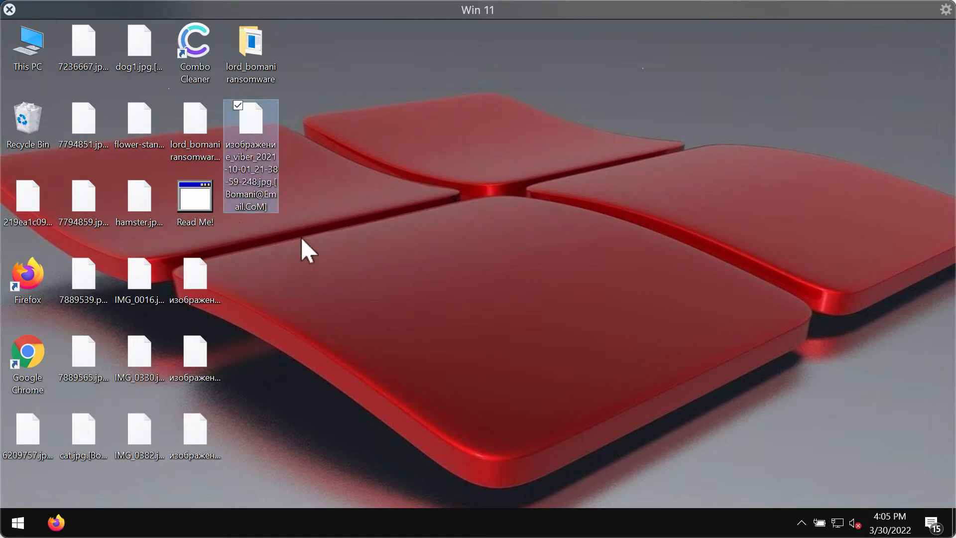
pyautogui.moveTo(268, 244)
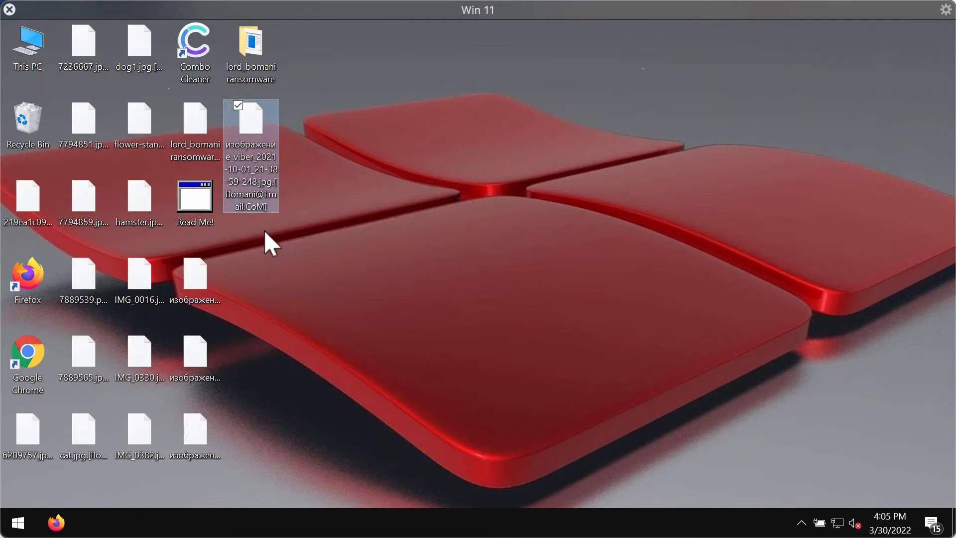
# - Rearrange desktop icons, try opening the encrypted dog1 file and dismiss the can't-open .CoM] warning
pyautogui.moveTo(250, 155); pyautogui.dragTo(195, 278)
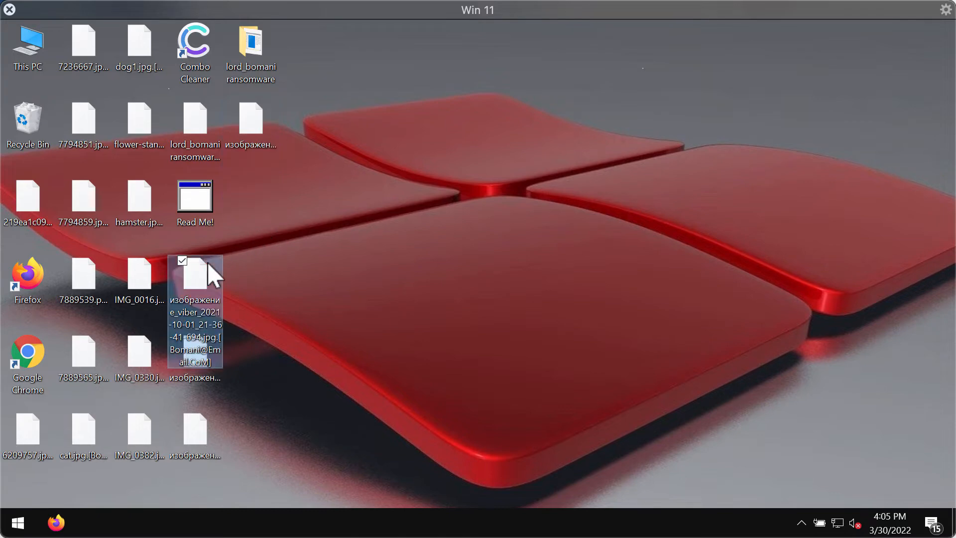
pyautogui.moveTo(195, 275); pyautogui.dragTo(140, 54)
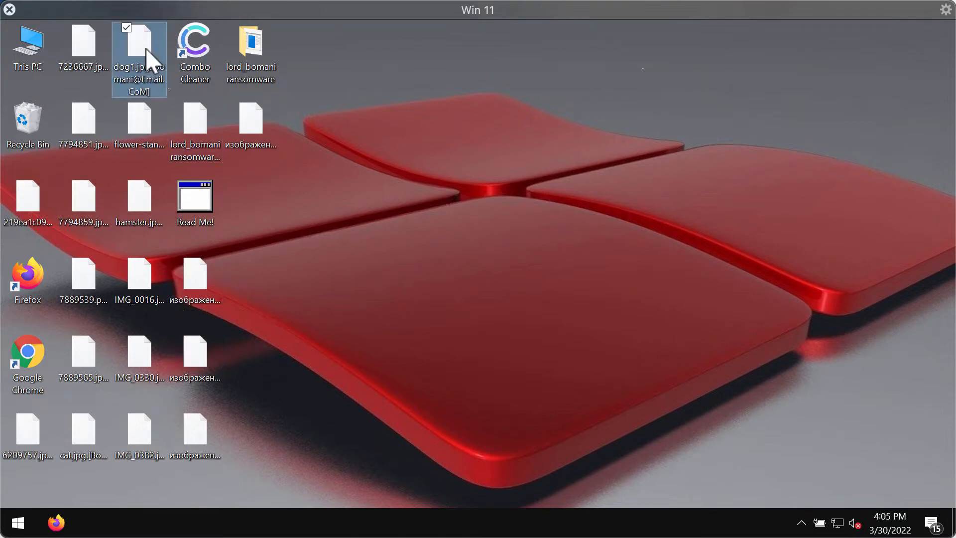
pyautogui.doubleClick(138, 45)
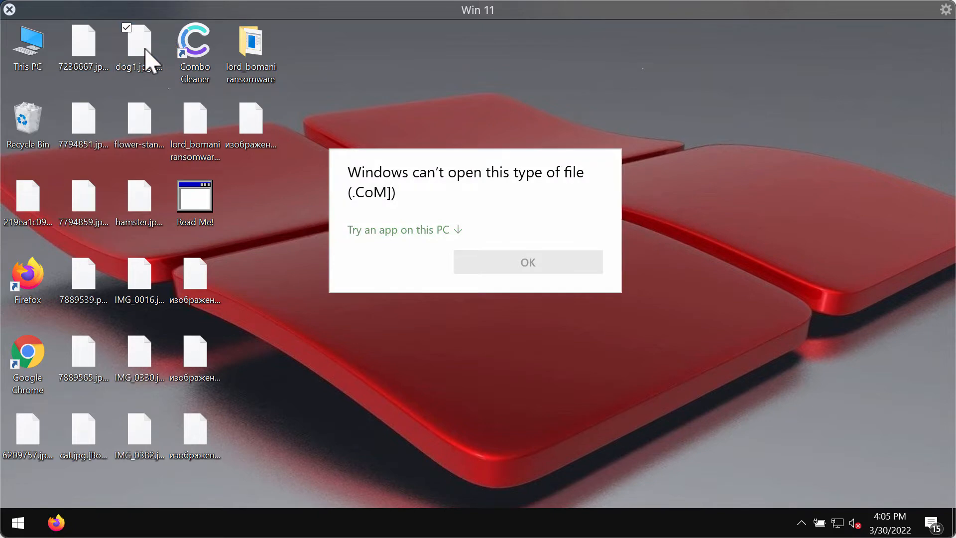
pyautogui.moveTo(222, 195)
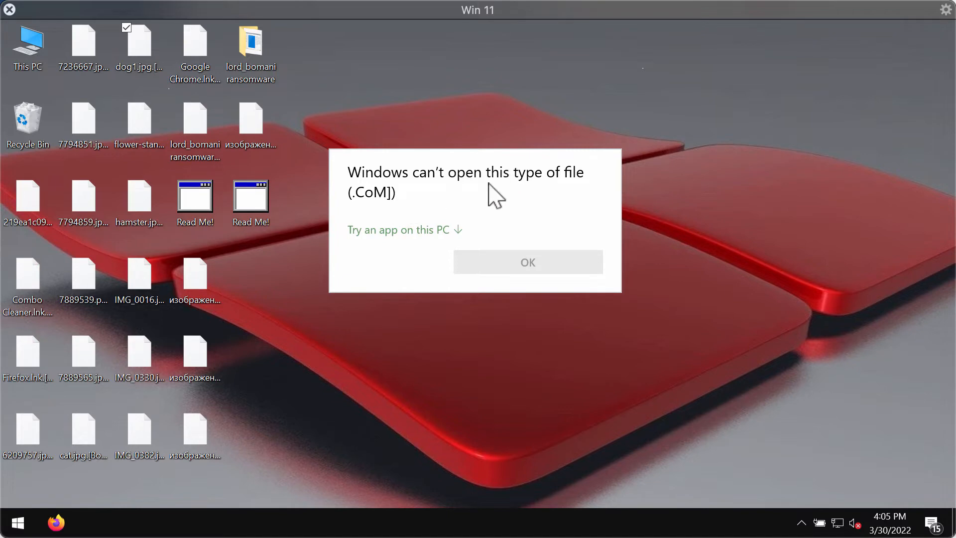
pyautogui.click(527, 262)
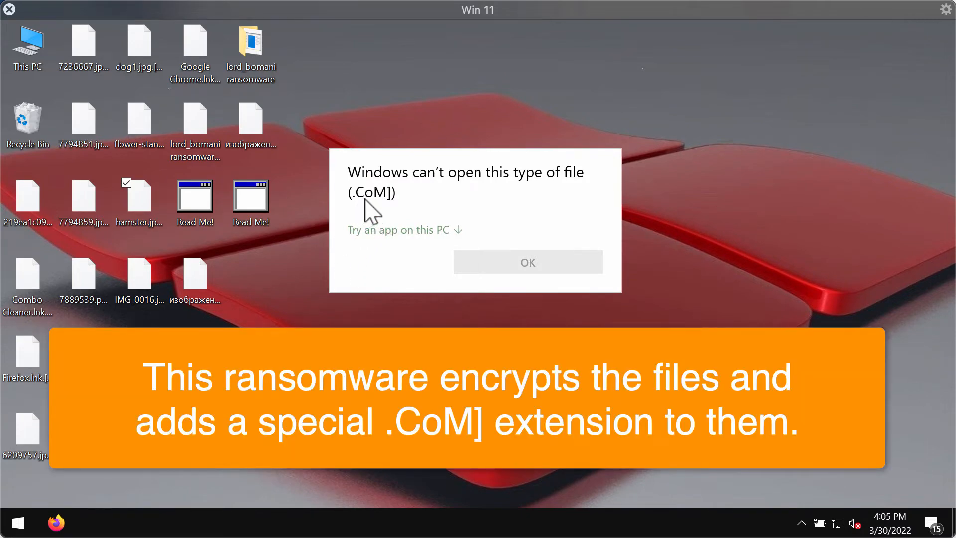
pyautogui.moveTo(470, 281)
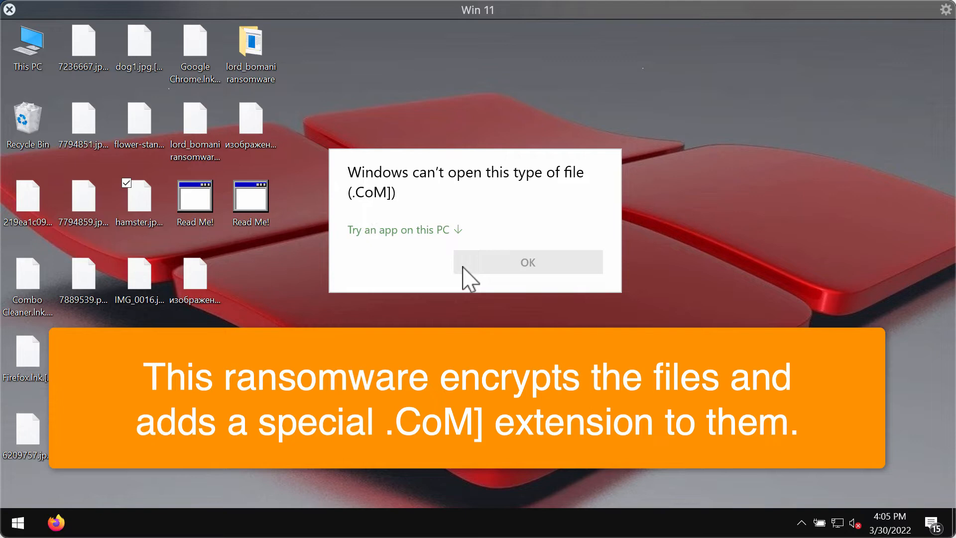
pyautogui.click(527, 262)
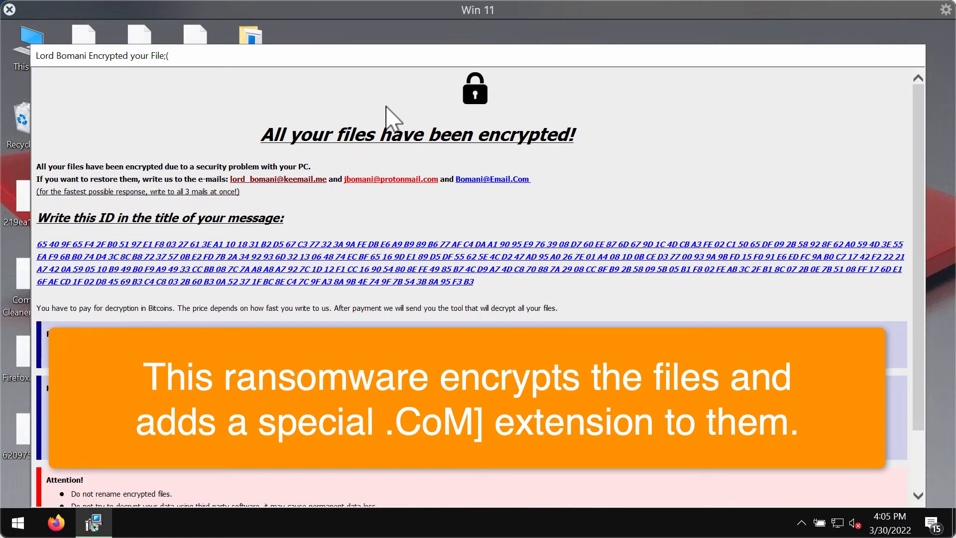
pyautogui.moveTo(417, 170)
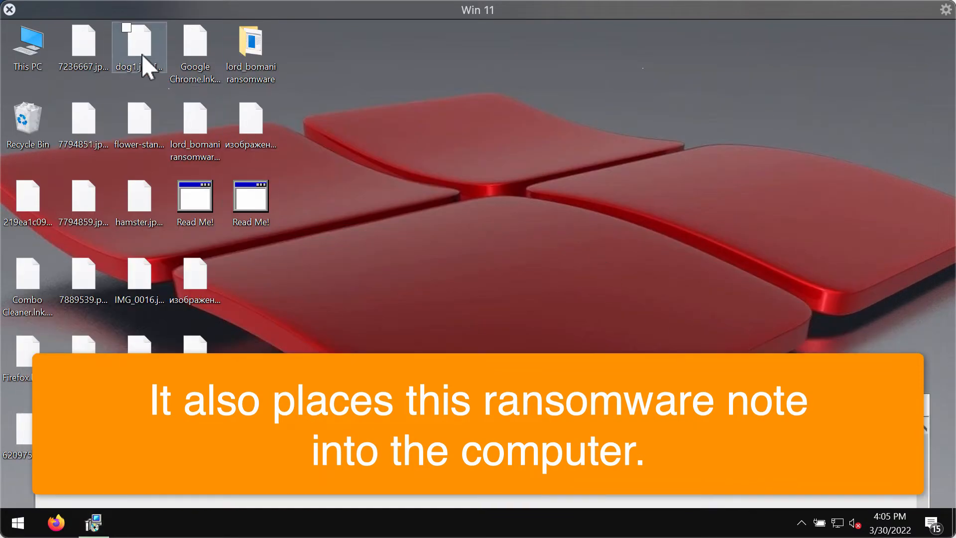
# - Retry opening an encrypted file, then bring the Lord Bomani ransom note with Bitcoin demand into full view
pyautogui.doubleClick(140, 46)
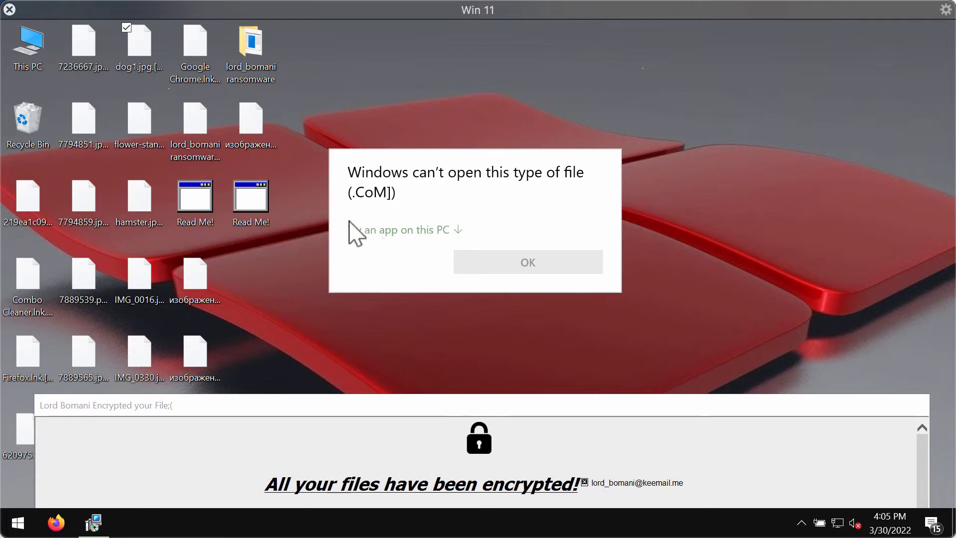
pyautogui.moveTo(378, 211)
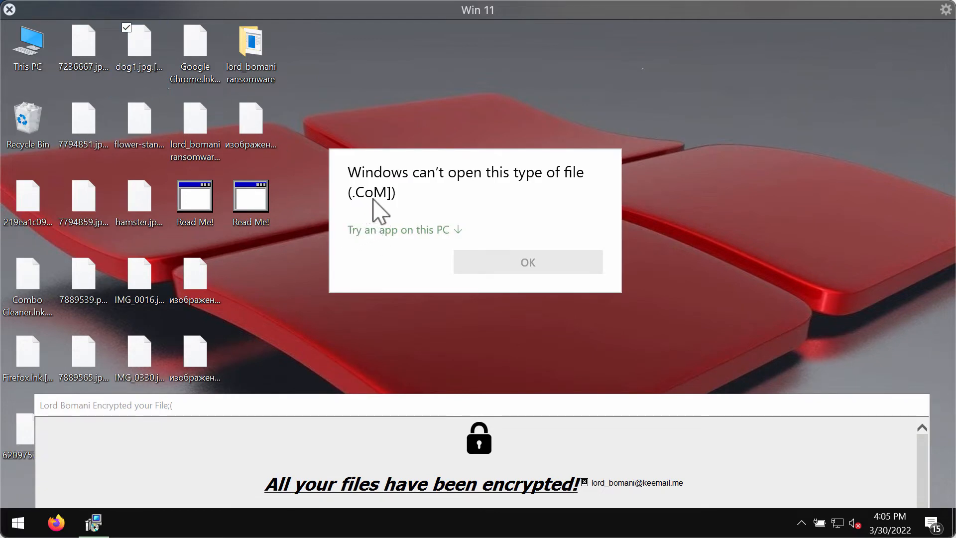
pyautogui.moveTo(359, 207)
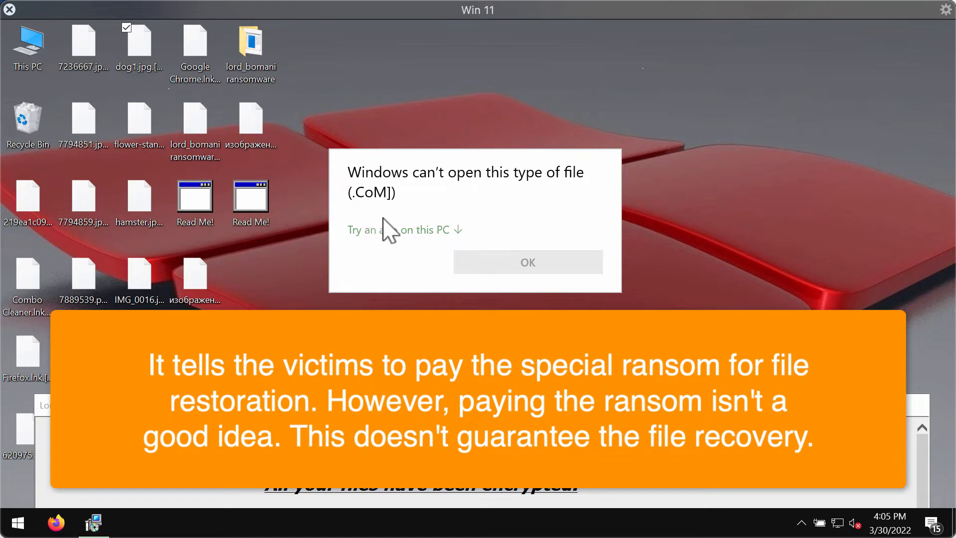
pyautogui.moveTo(388, 237)
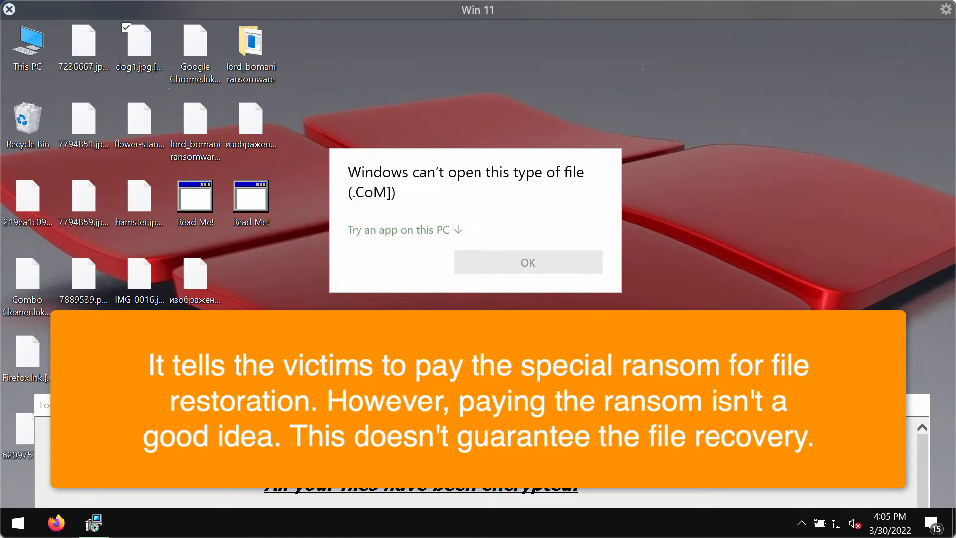
pyautogui.click(527, 262)
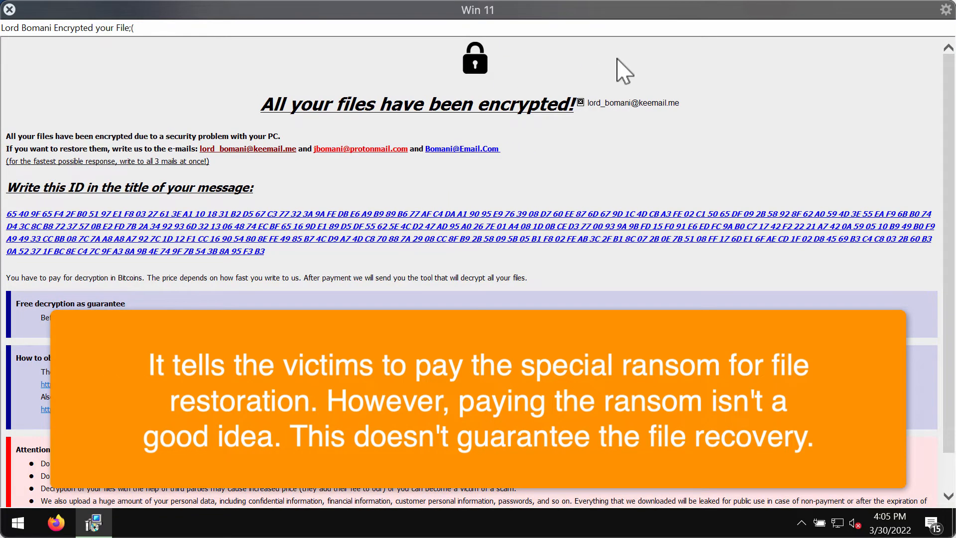
pyautogui.moveTo(660, 240)
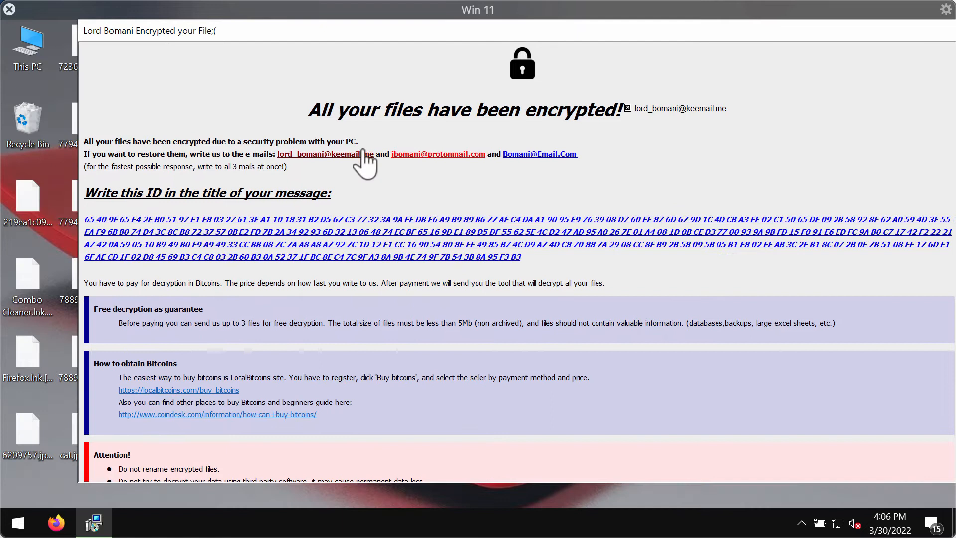
pyautogui.moveTo(299, 178)
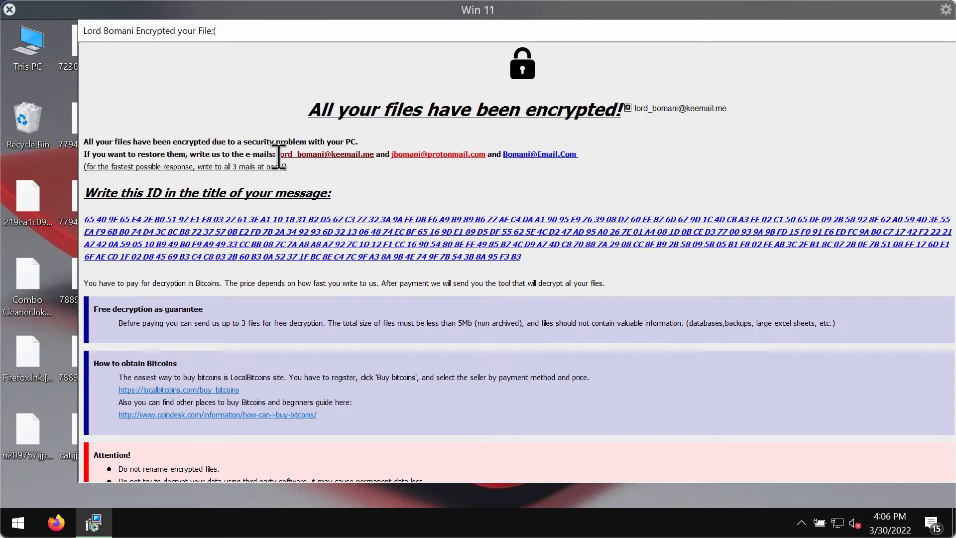
pyautogui.moveTo(321, 168)
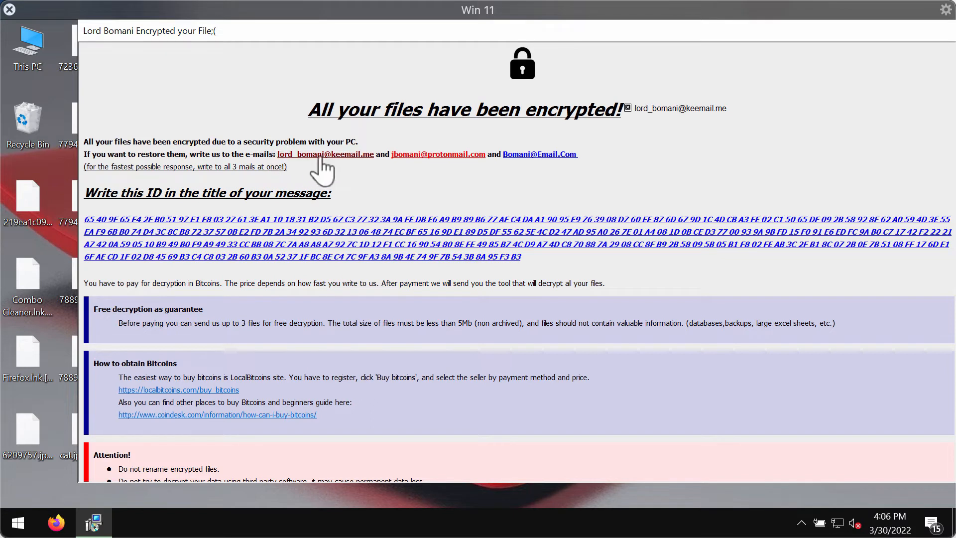
pyautogui.moveTo(588, 168)
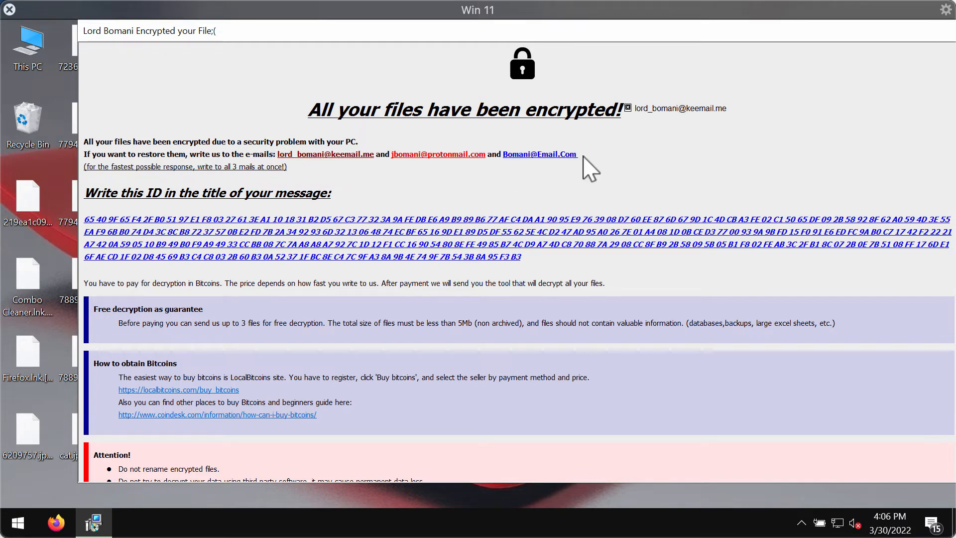
pyautogui.moveTo(688, 65)
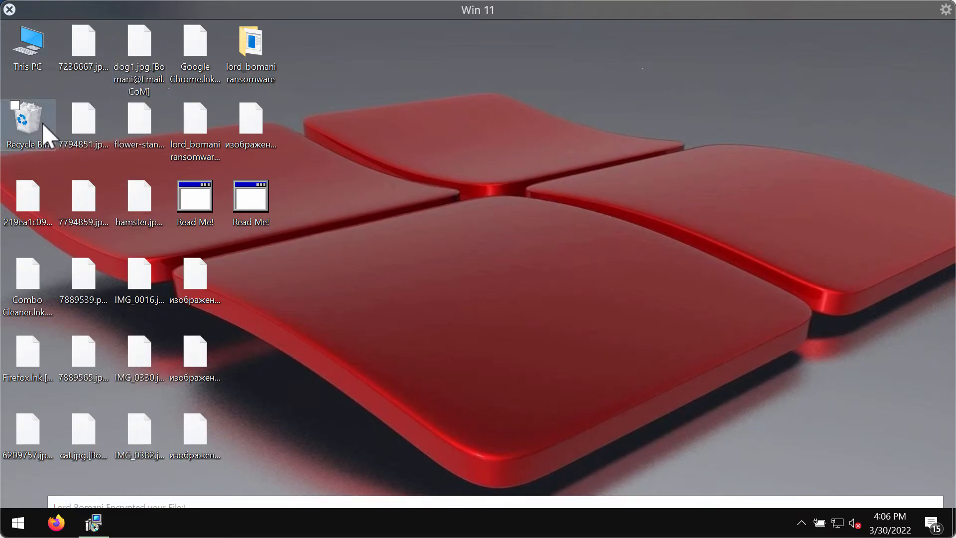
# - Launch Task Manager to list running processes including the Microsoft HTML Application host
pyautogui.doubleClick(28, 46)
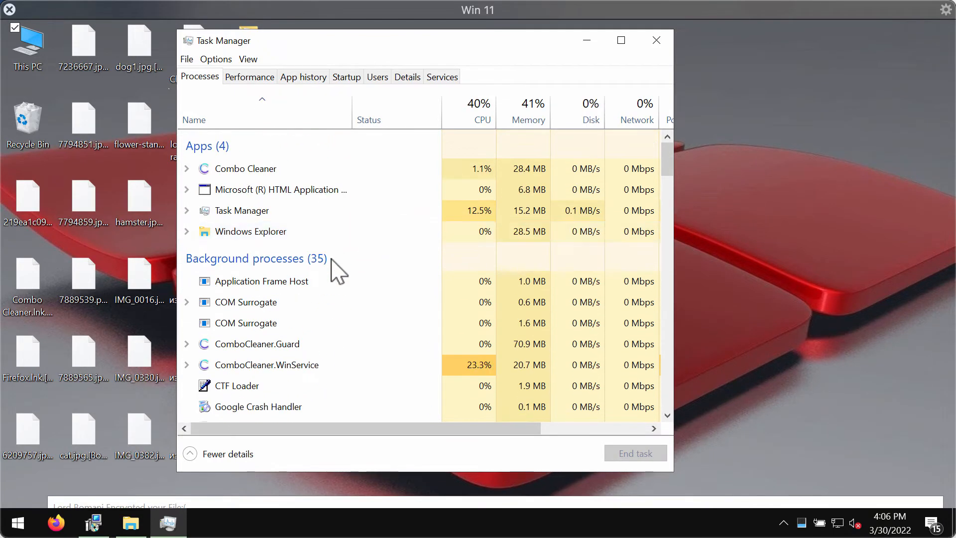
pyautogui.moveTo(655, 417)
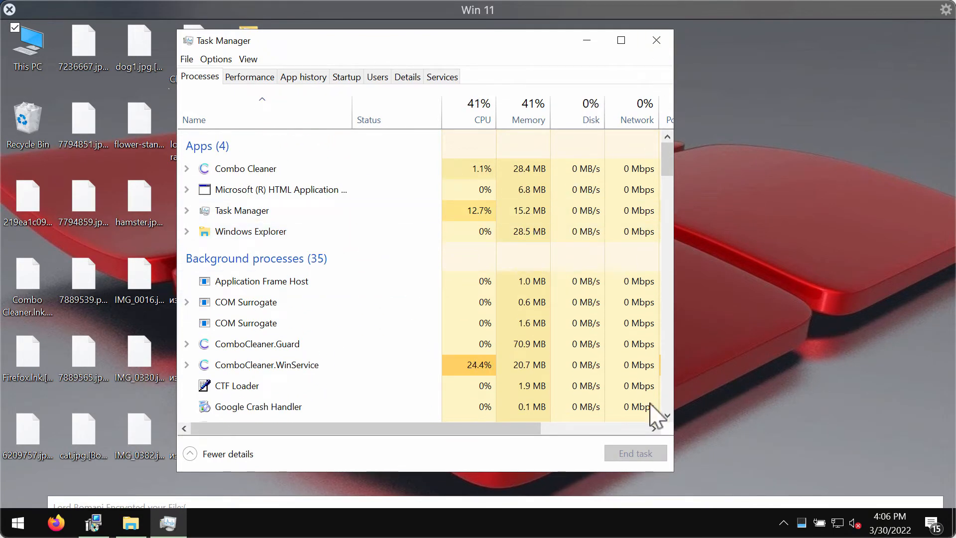
# - Close Task Manager, browse the Combo Cleaner folder in Program Files (x86) and go back up
pyautogui.click(656, 40)
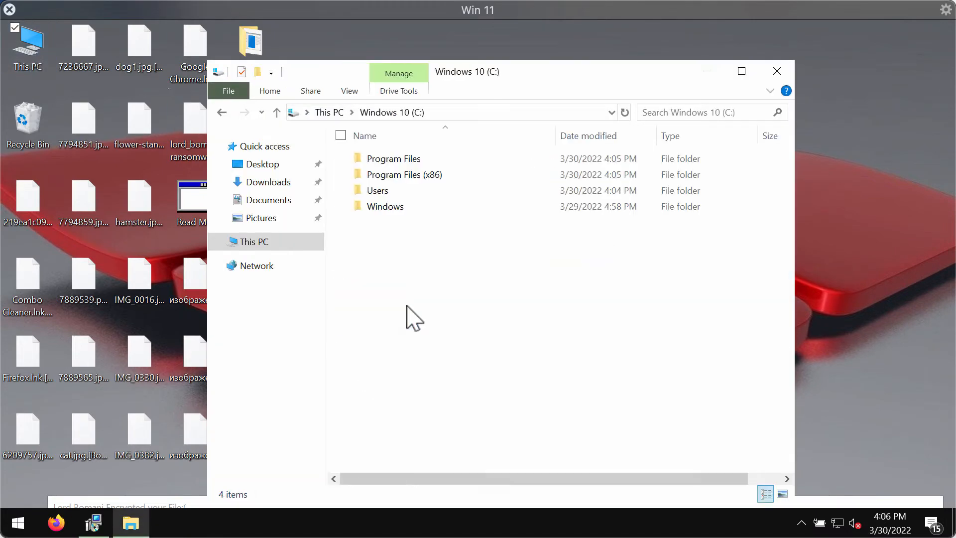
pyautogui.doubleClick(404, 174)
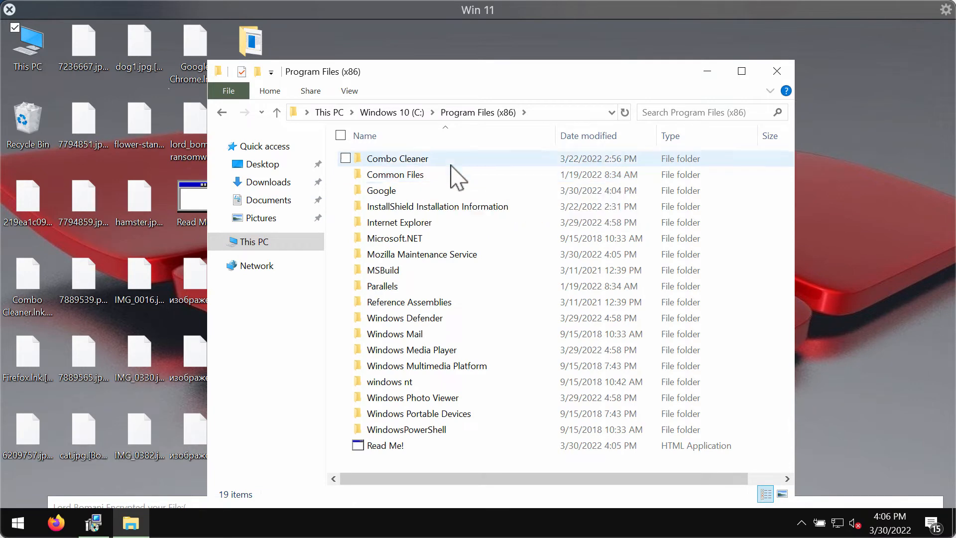
pyautogui.doubleClick(397, 159)
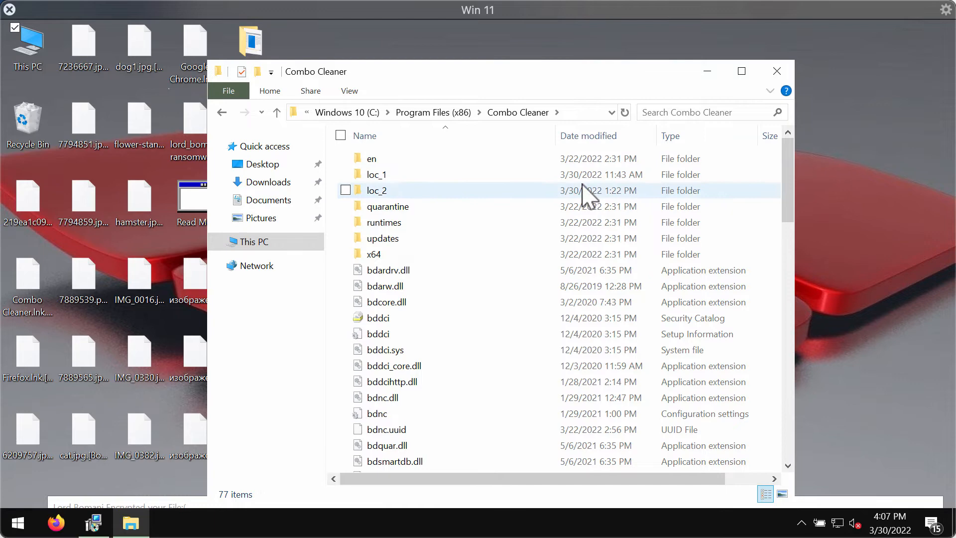
pyautogui.scroll(-3)
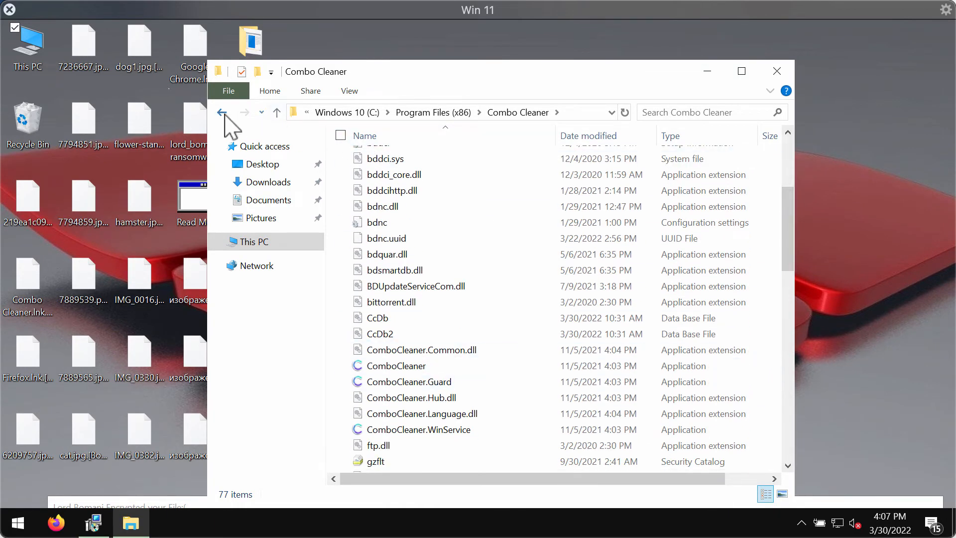
pyautogui.click(222, 113)
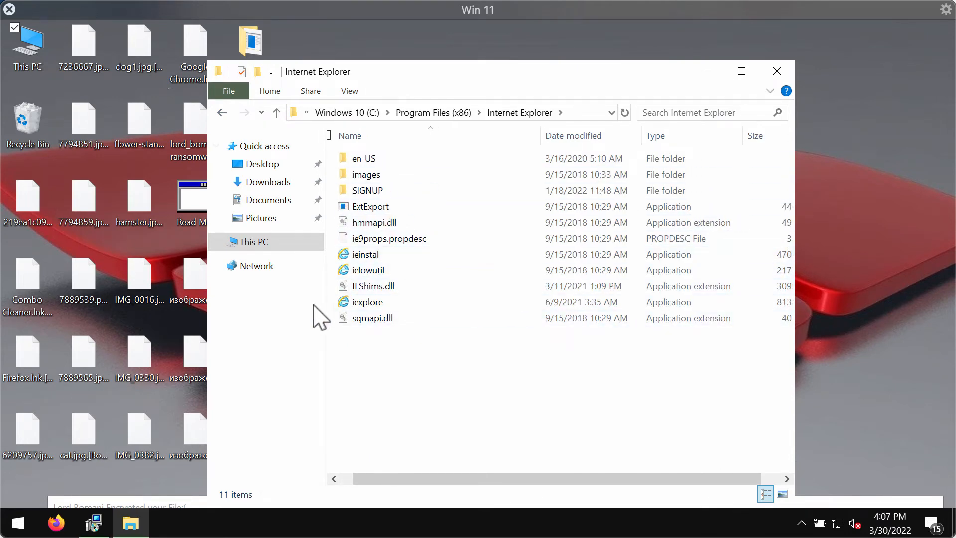
# - Launch iexplore, enter combocleaner.com in the address bar, then close the folder window
pyautogui.click(366, 301)
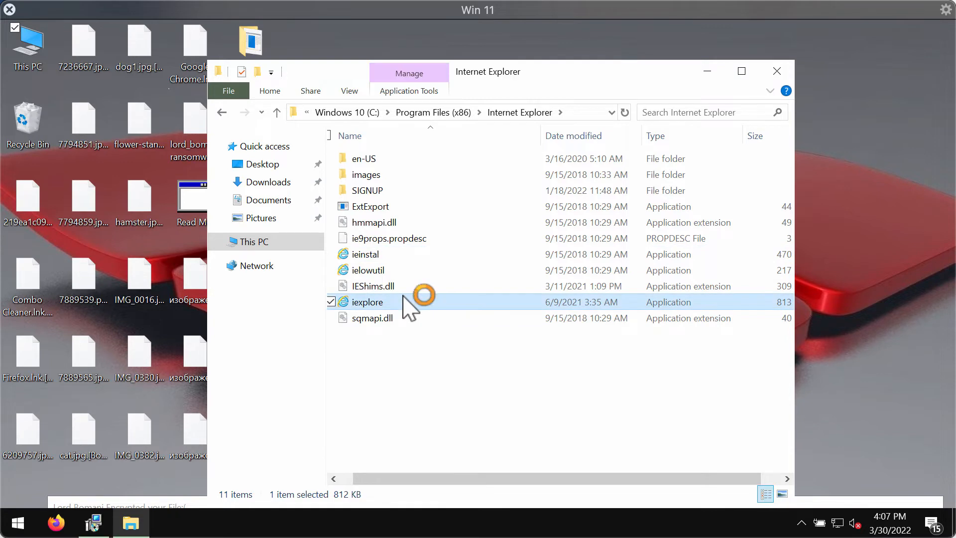
pyautogui.doubleClick(366, 302)
pyautogui.write('comboc')
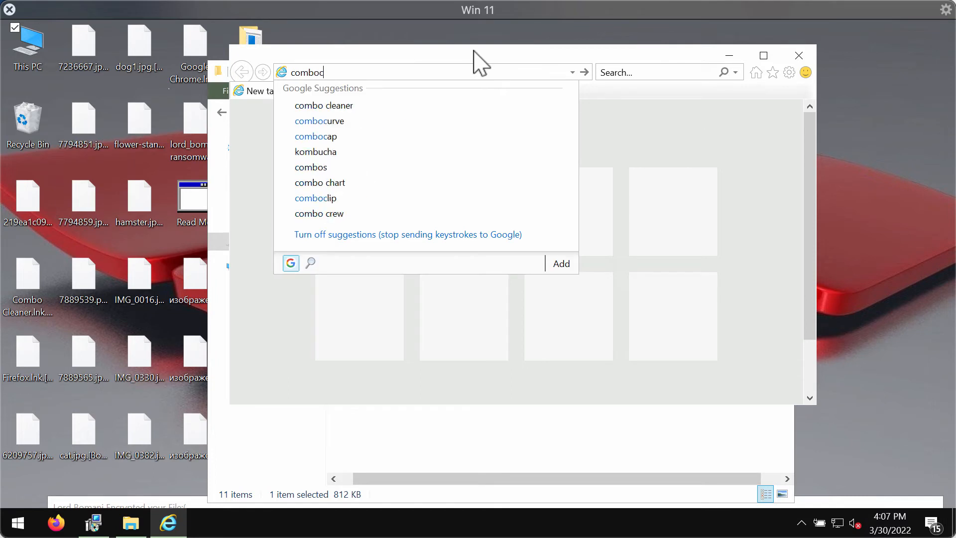
pyautogui.write('leaner')
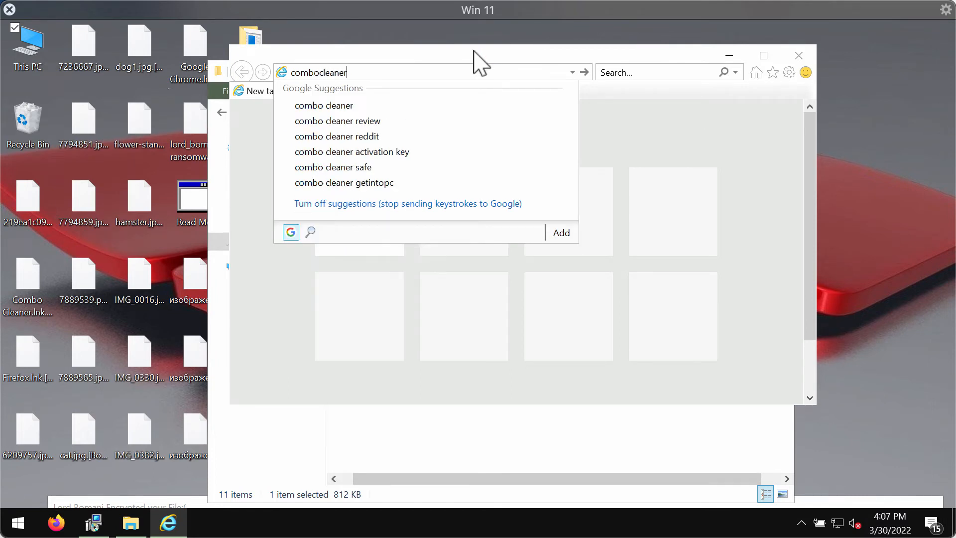
pyautogui.write('.com')
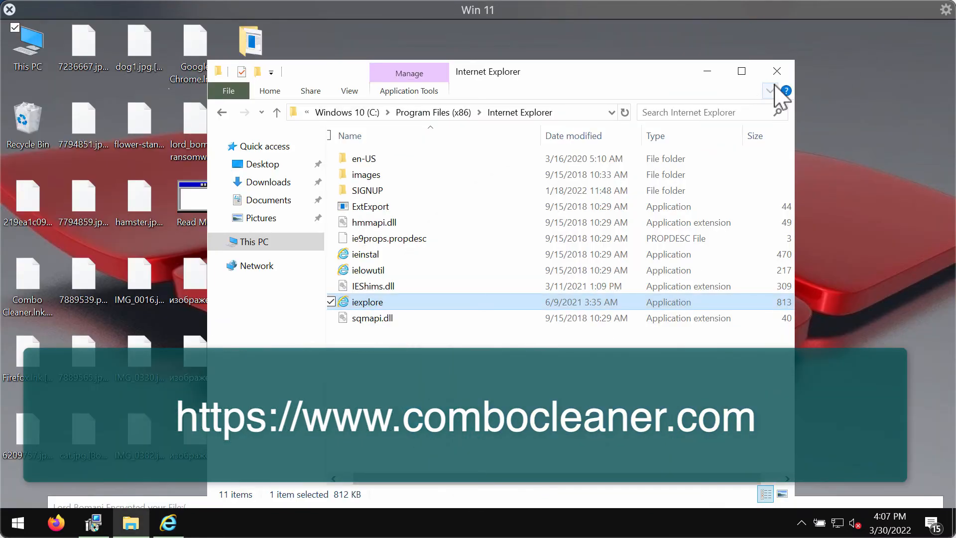
pyautogui.click(776, 71)
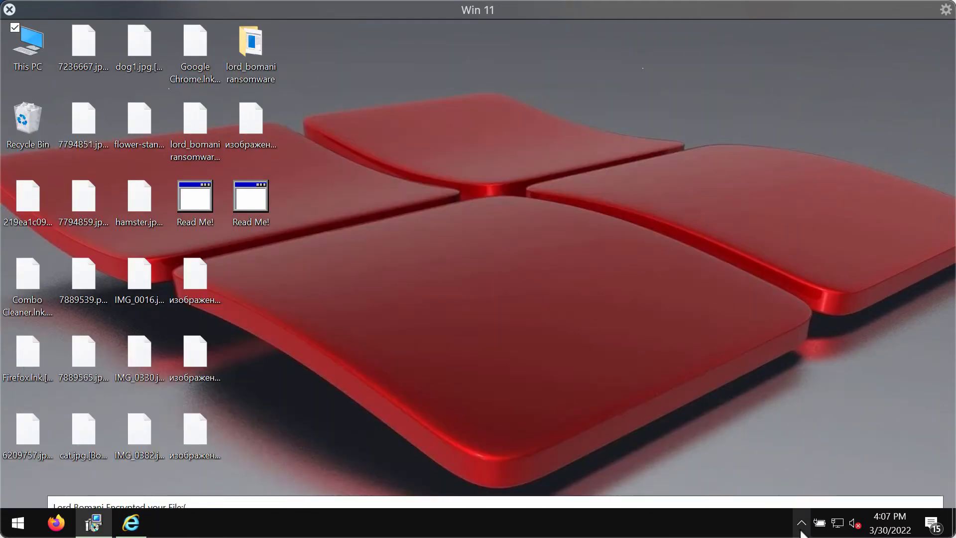
# - Launch Combo Cleaner and start a Quick Scan from the Dashboard
pyautogui.doubleClick(27, 278)
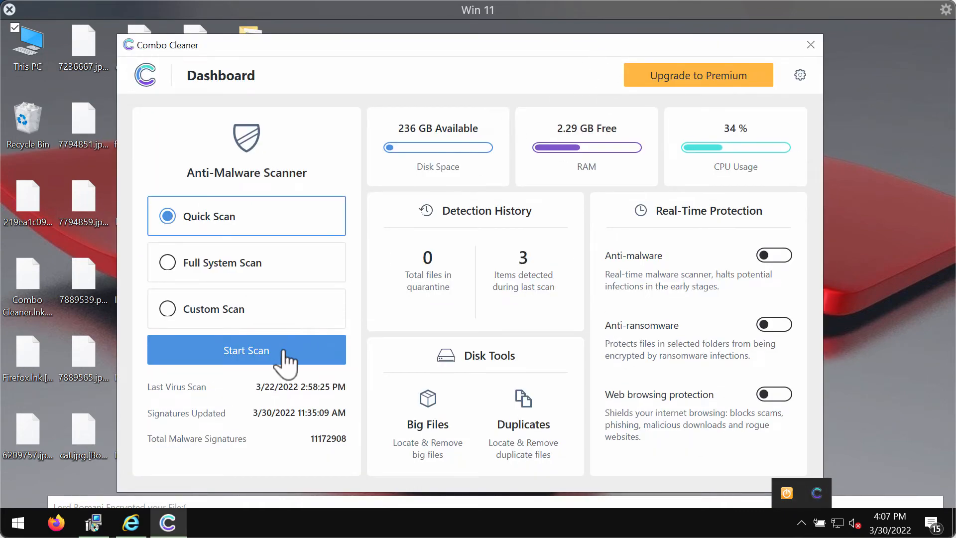
pyautogui.moveTo(267, 275)
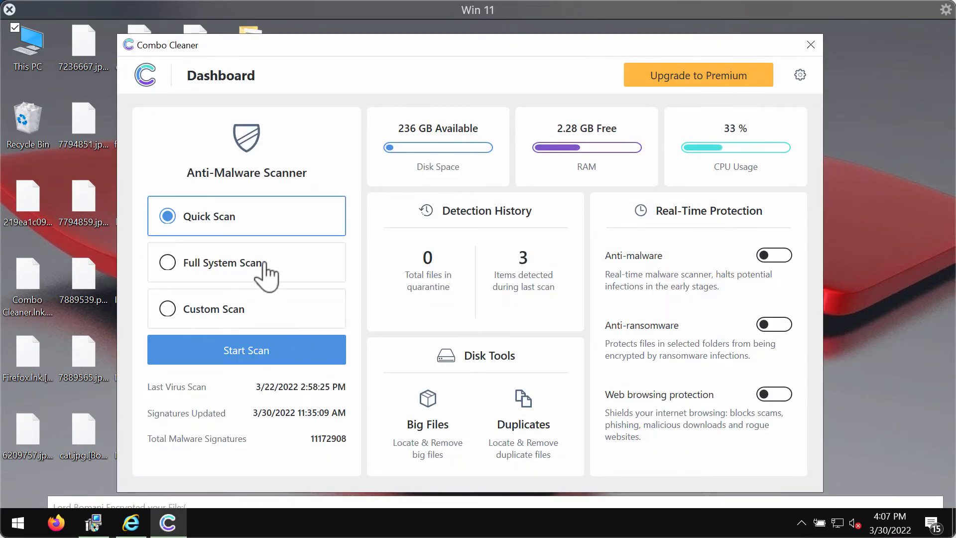
pyautogui.moveTo(160, 252)
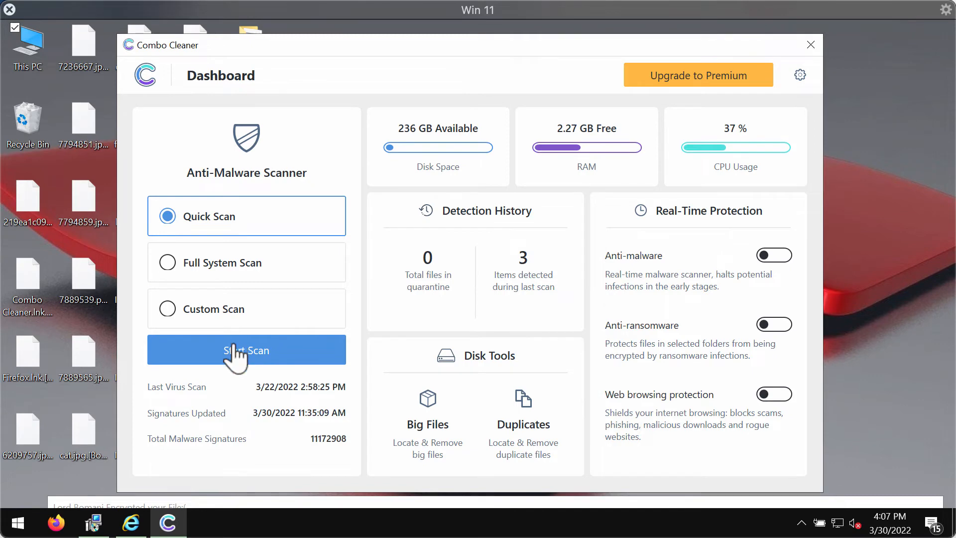
pyautogui.click(246, 350)
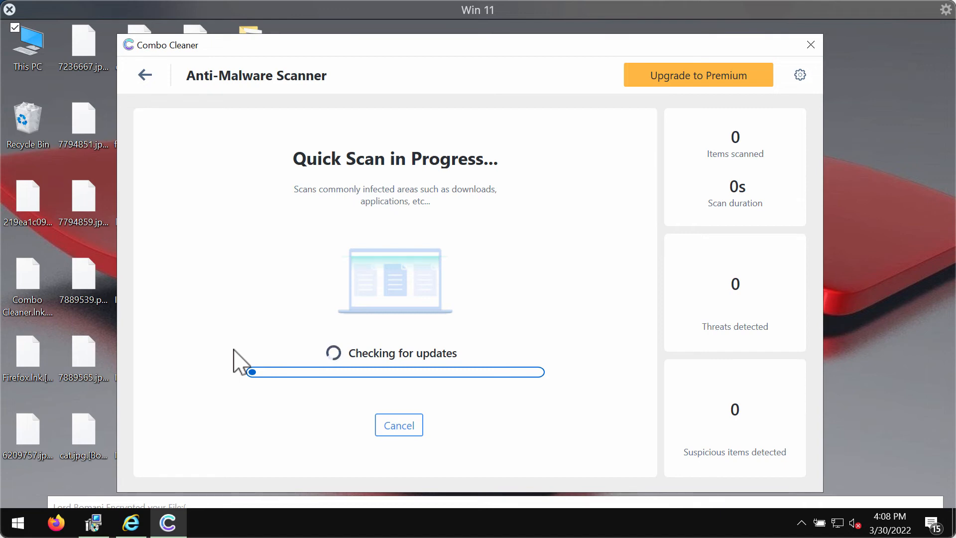
pyautogui.moveTo(800, 75)
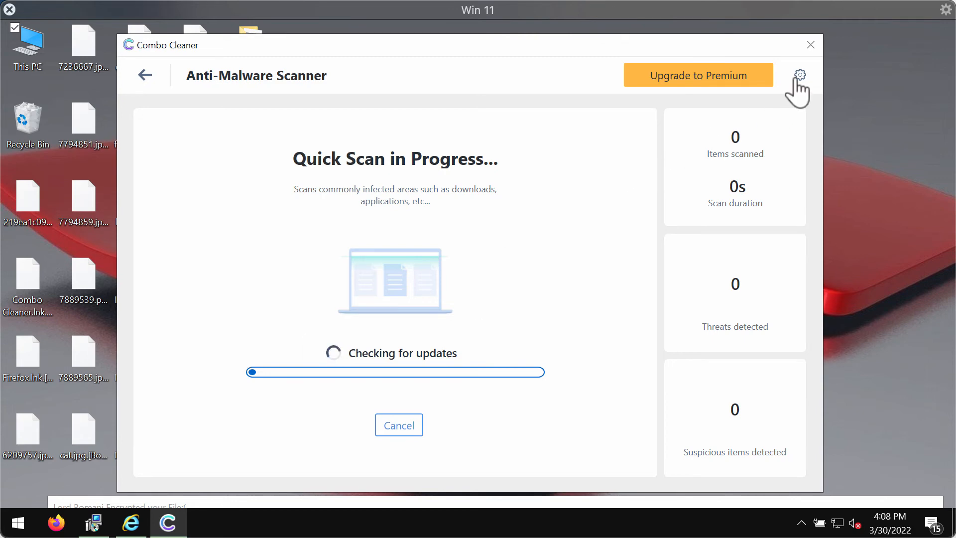
# - View the Anti-Ransomware settings with no protected folders, then return to the dashboard
pyautogui.click(800, 74)
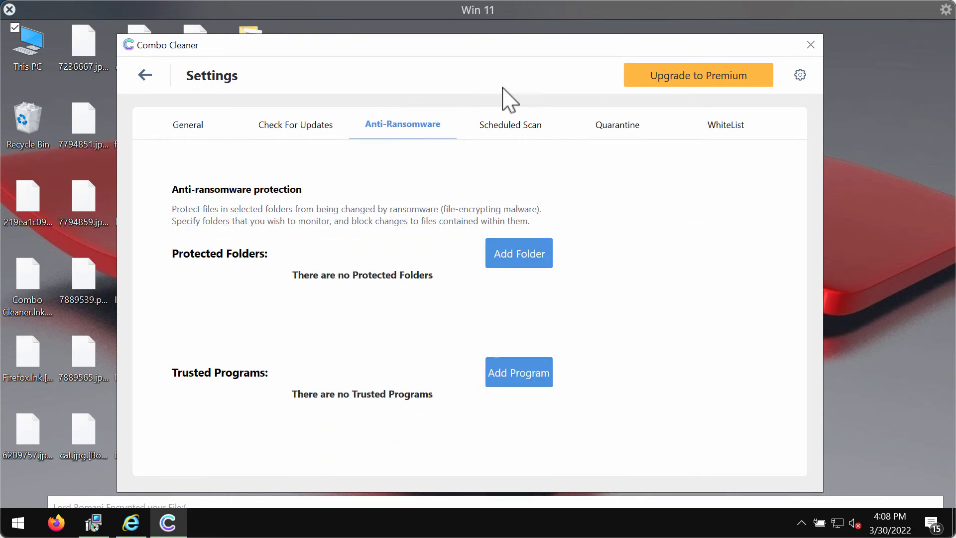
pyautogui.moveTo(387, 175)
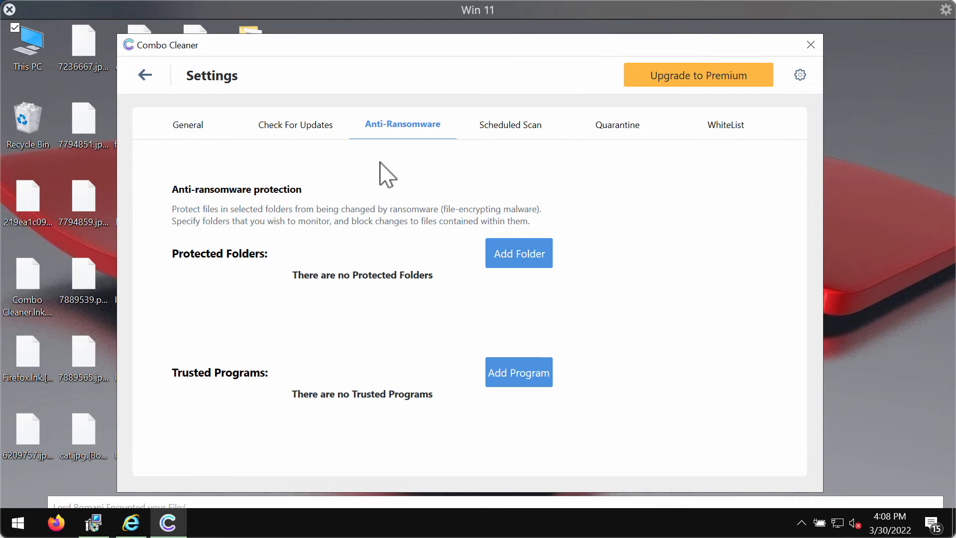
pyautogui.moveTo(402, 124)
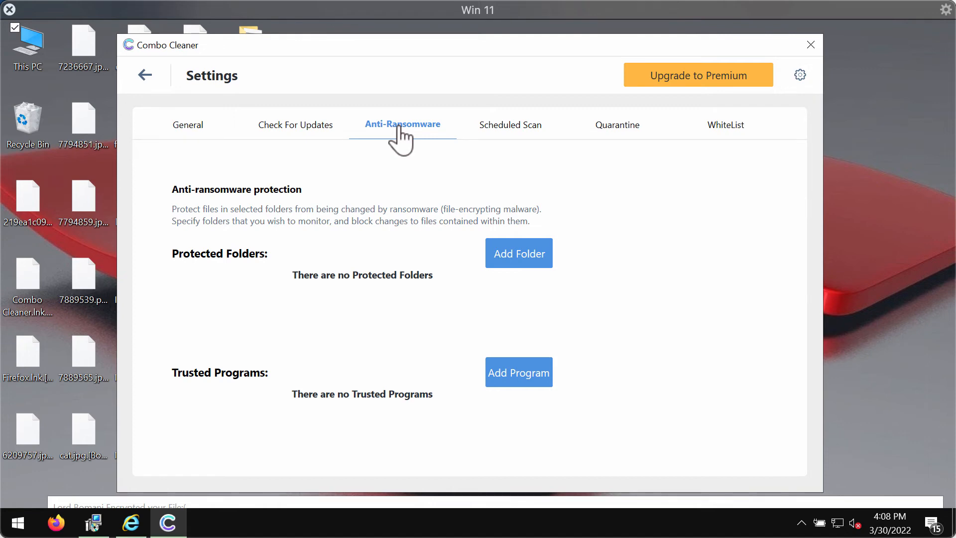
pyautogui.moveTo(464, 63)
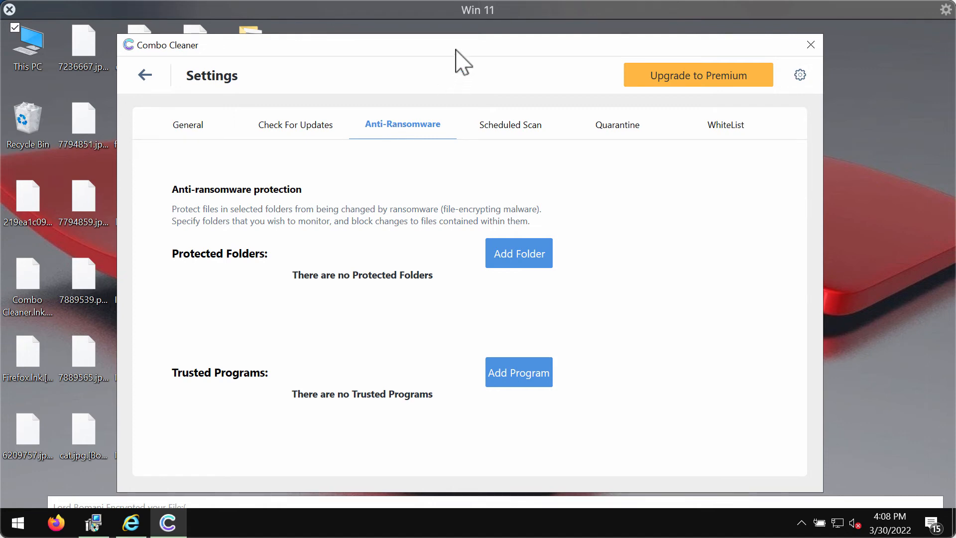
pyautogui.click(144, 75)
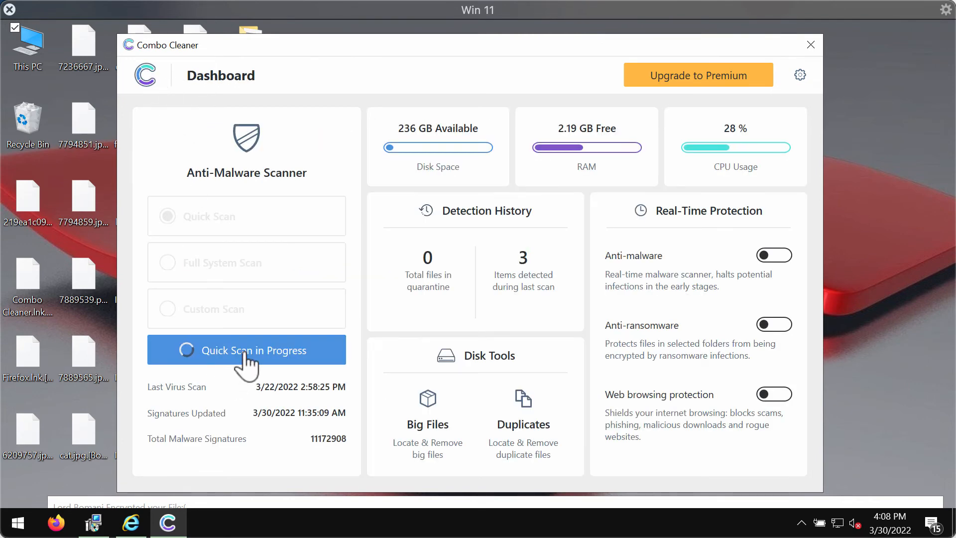
# - View the running quick scan and cancel it to show 1 threat and 7 suspicious items found
pyautogui.click(246, 350)
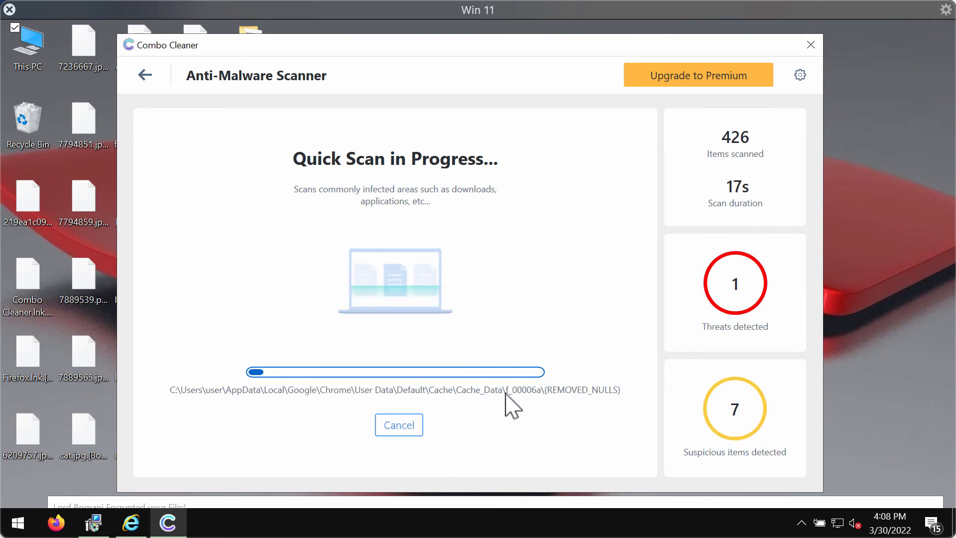
pyautogui.click(399, 425)
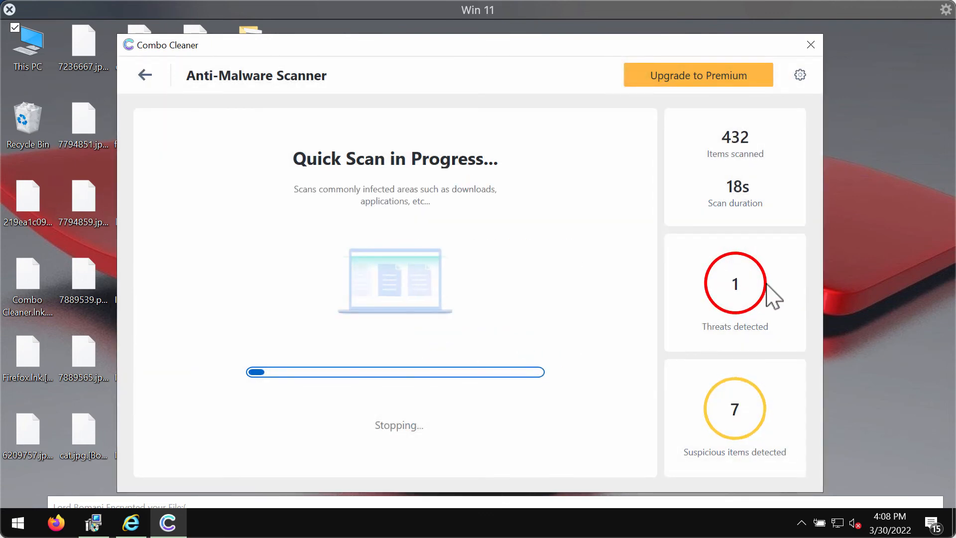
pyautogui.moveTo(675, 328)
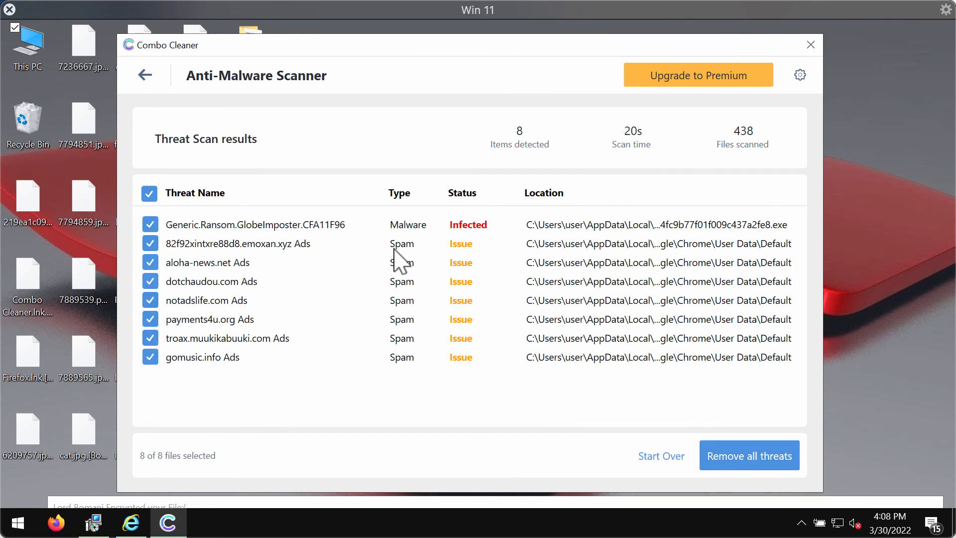
pyautogui.moveTo(610, 238)
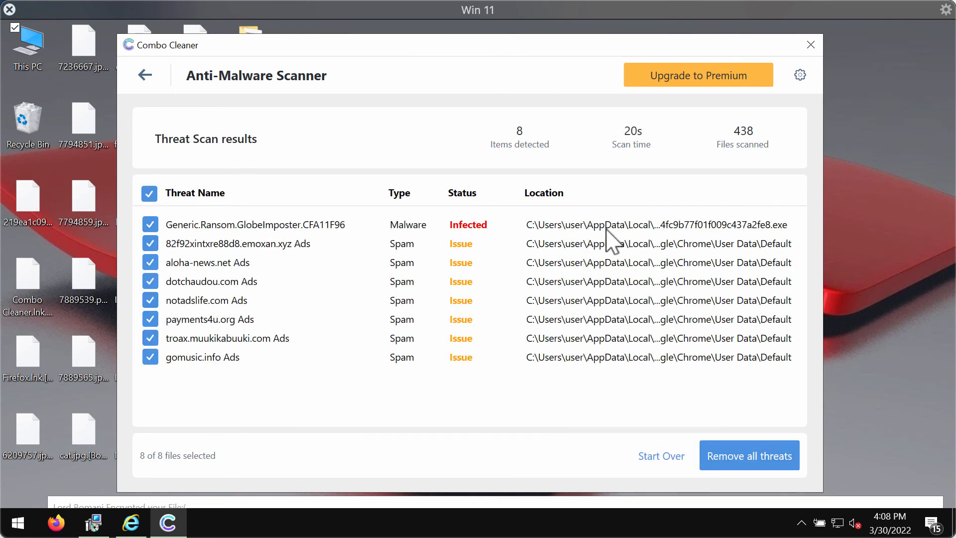
pyautogui.moveTo(241, 390)
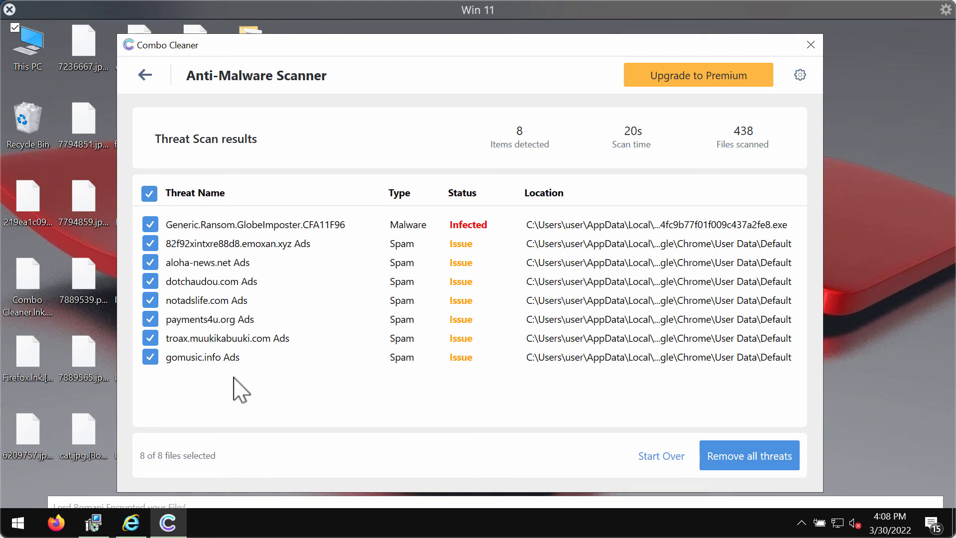
pyautogui.moveTo(377, 406)
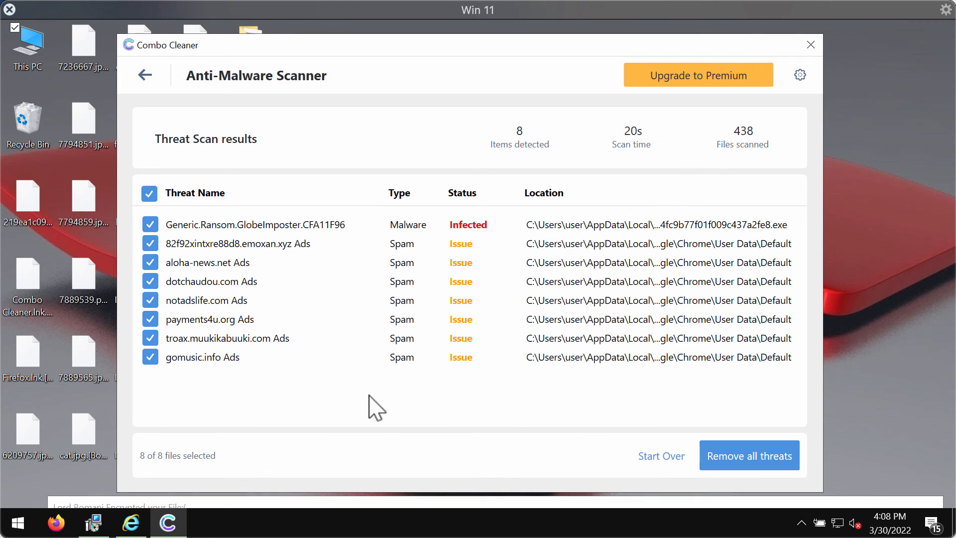
pyautogui.moveTo(276, 283)
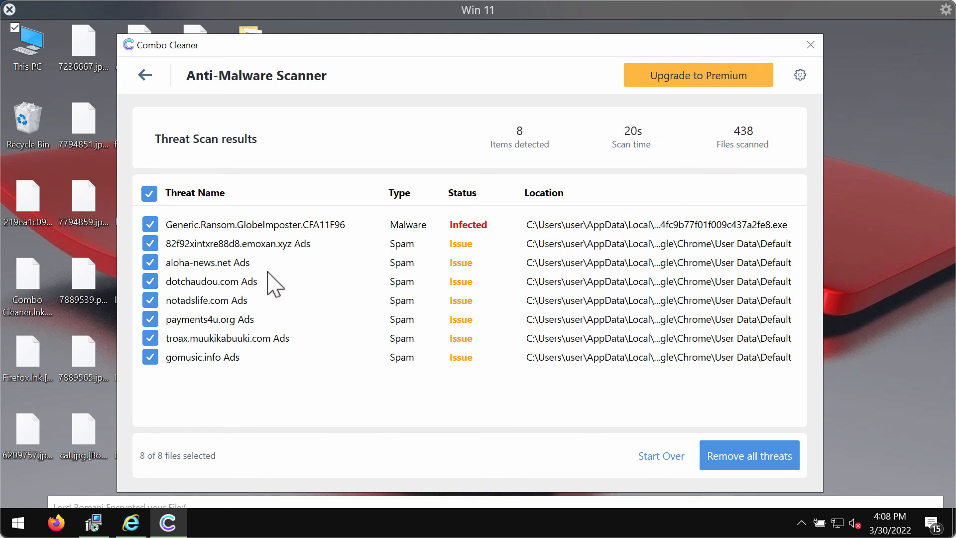
pyautogui.moveTo(555, 115)
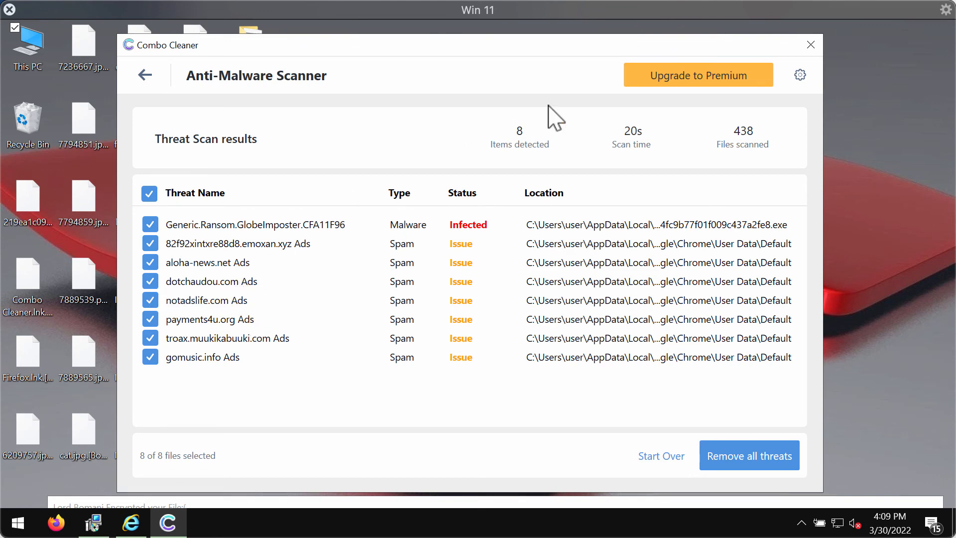
pyautogui.moveTo(659, 94)
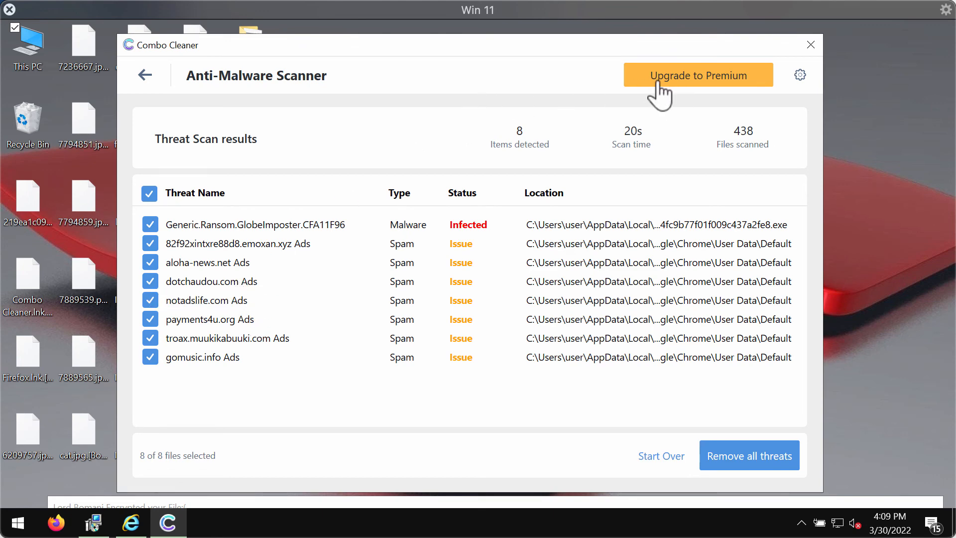
# - Bring up the Upgrade to Premium page with the Buy Now offer and money-back guarantee
pyautogui.click(697, 74)
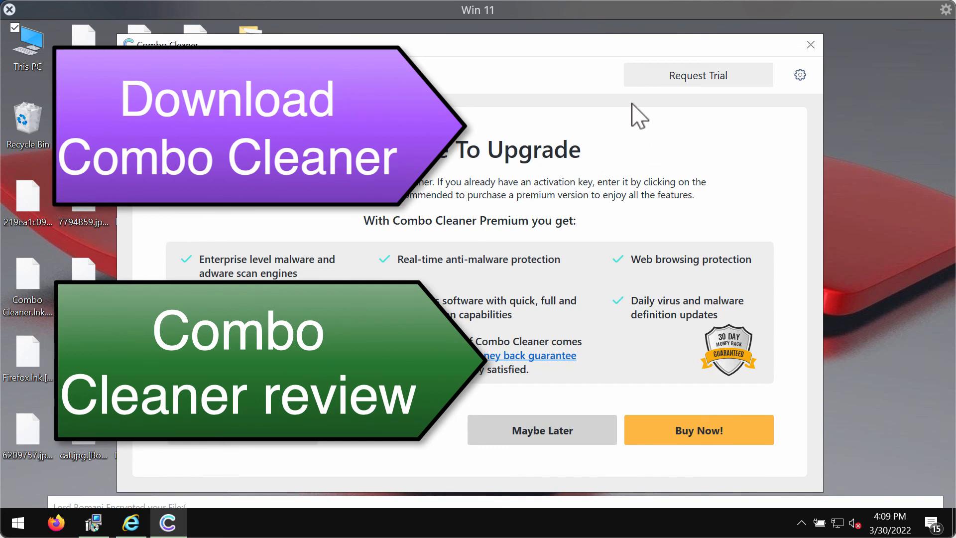
pyautogui.moveTo(634, 61)
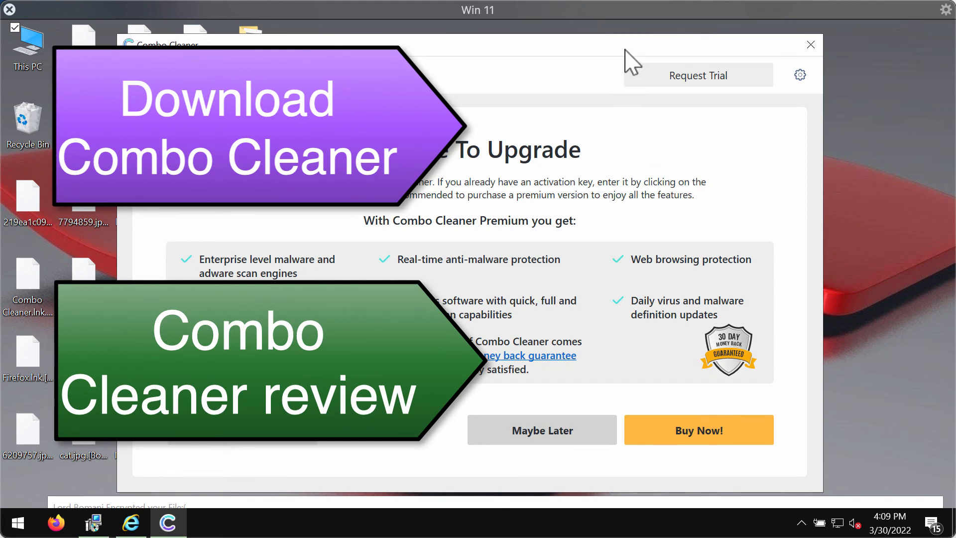